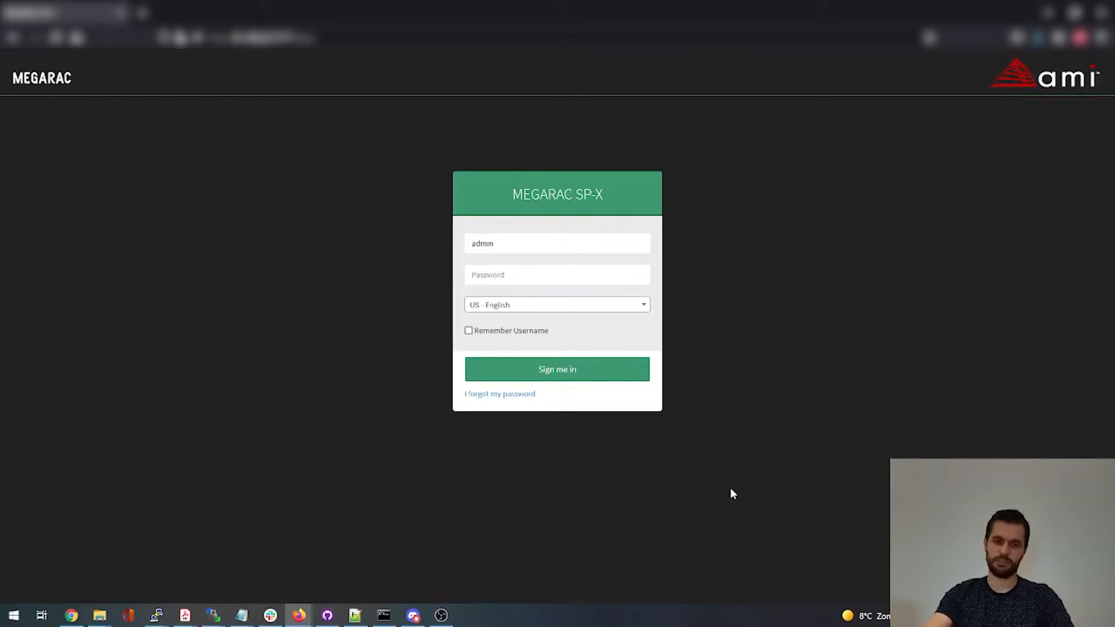
Step: Sign in to the BMC web interface with the entered password and reach the dashboard
text(password)
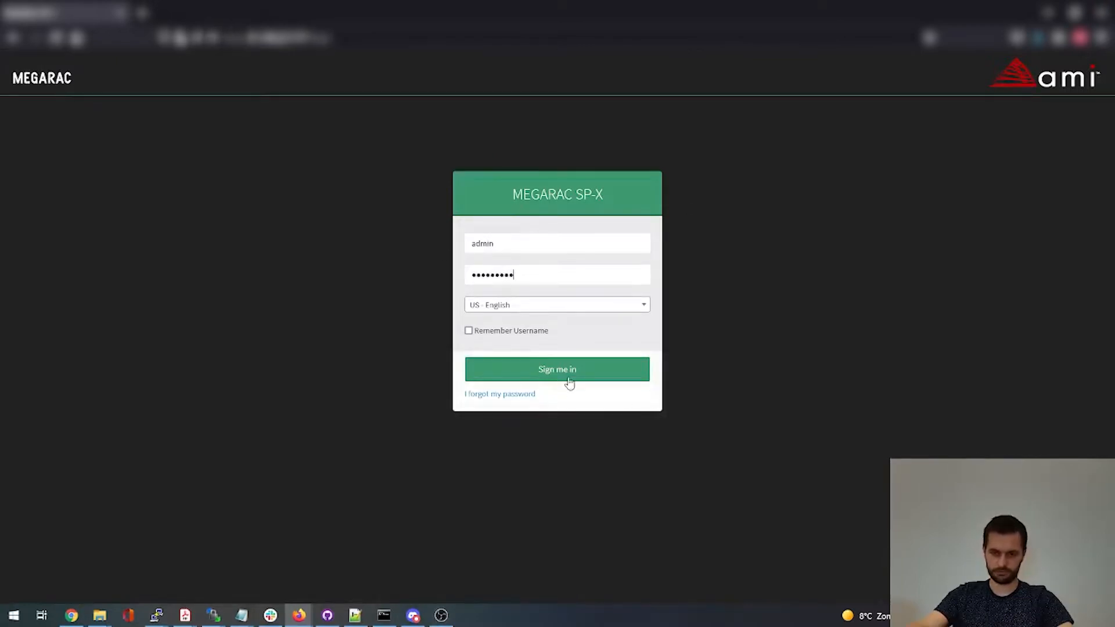
click(556, 369)
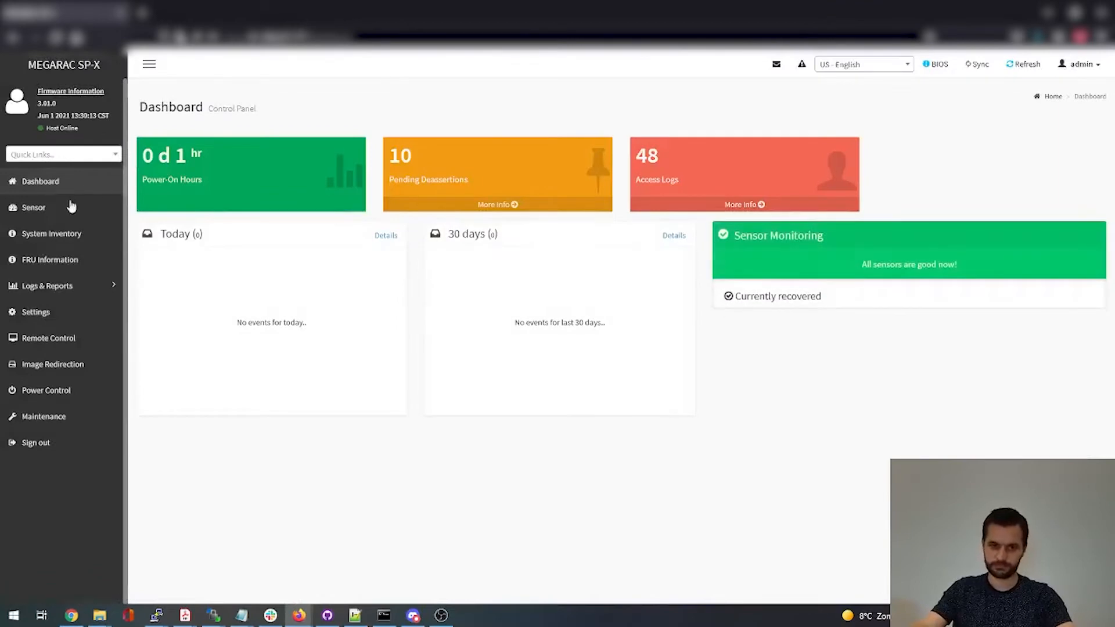
mouse_move(221, 195)
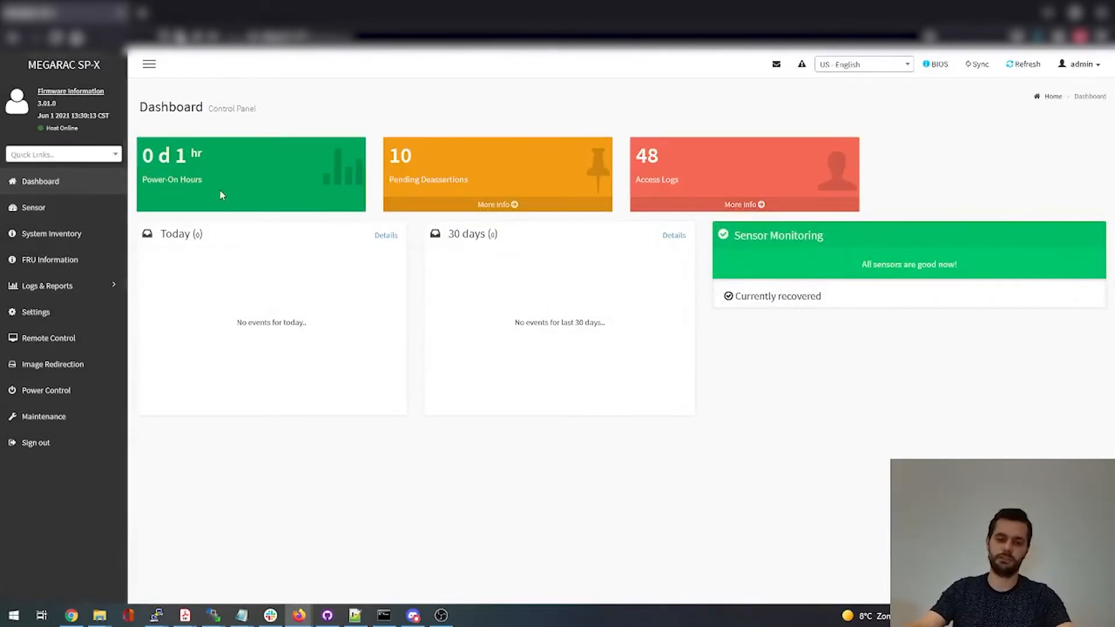
mouse_move(240, 169)
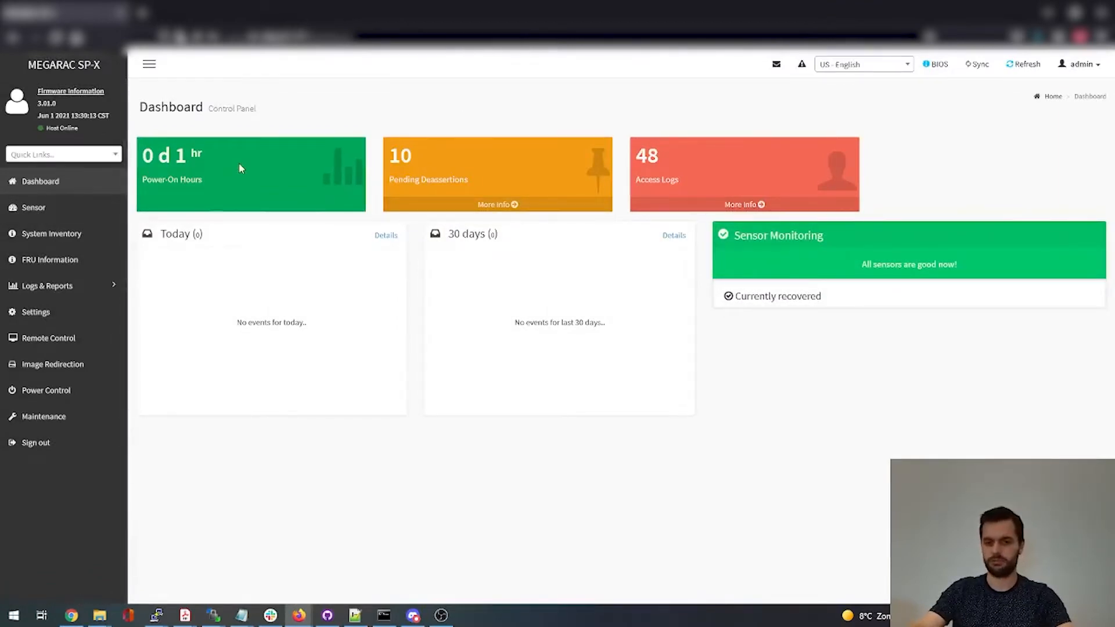
mouse_move(705, 115)
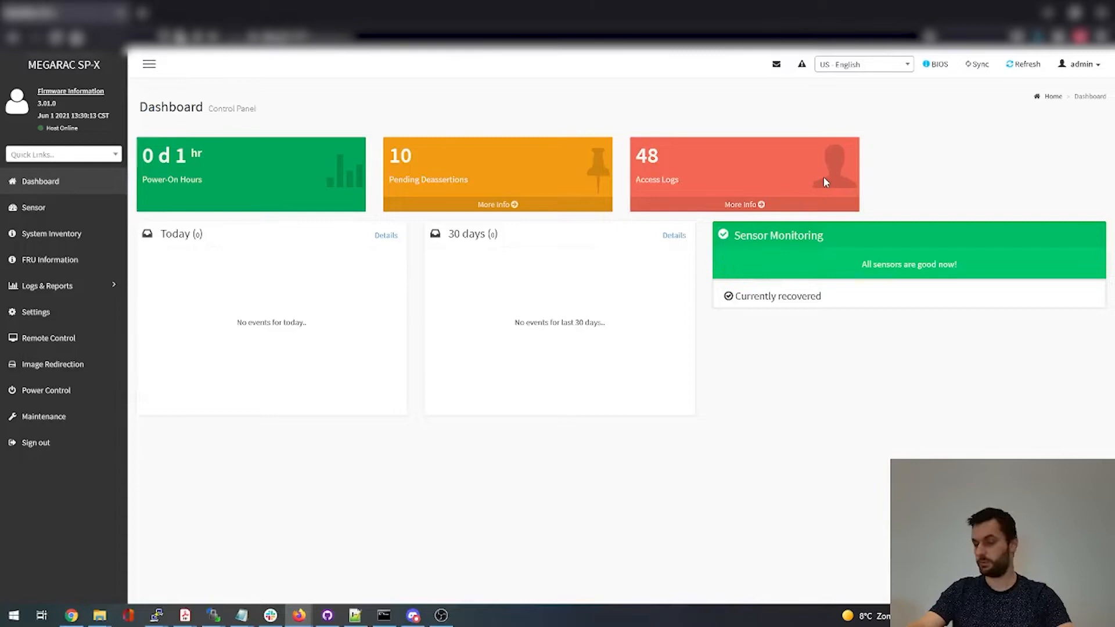
mouse_move(768, 251)
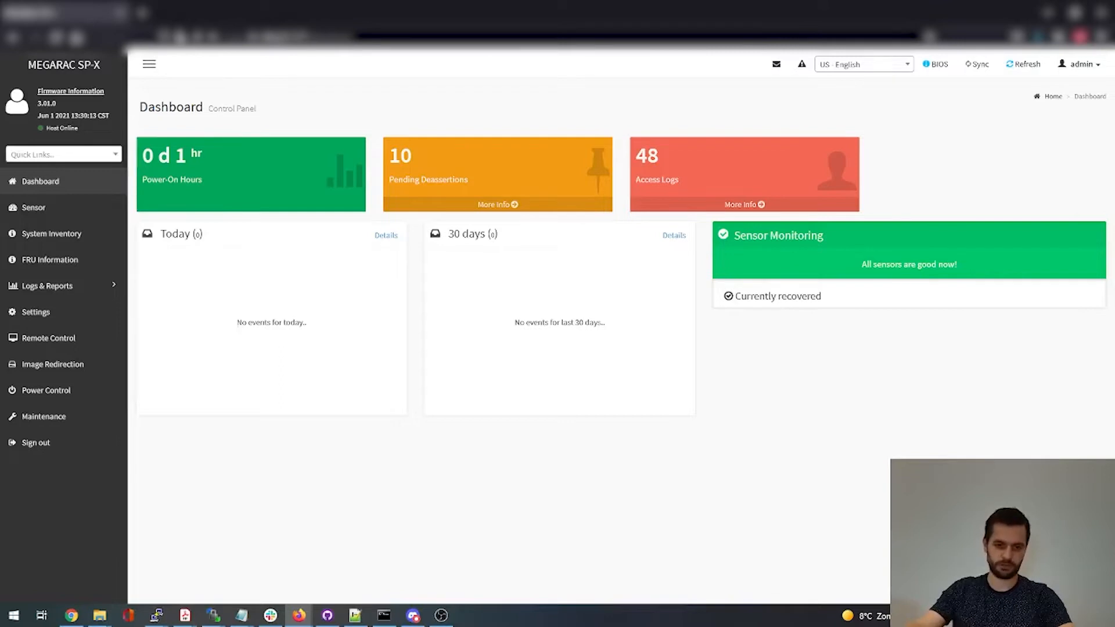
mouse_move(33, 207)
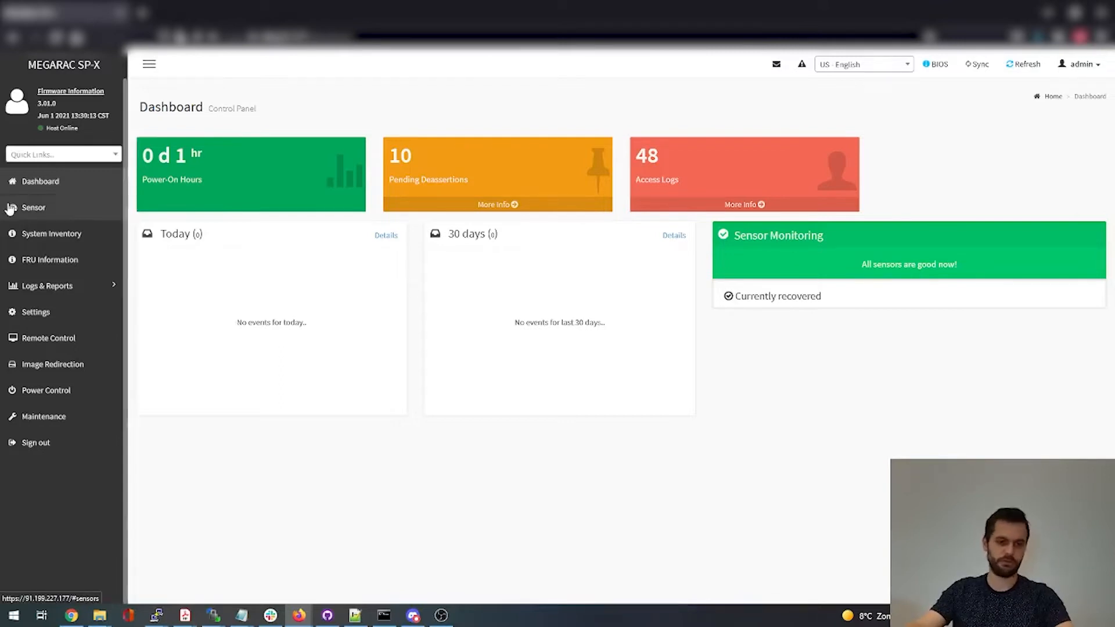
Step: Review the live threshold sensor readings down to the fan speeds and disabled PCIe and U2SSD sensors
click(32, 207)
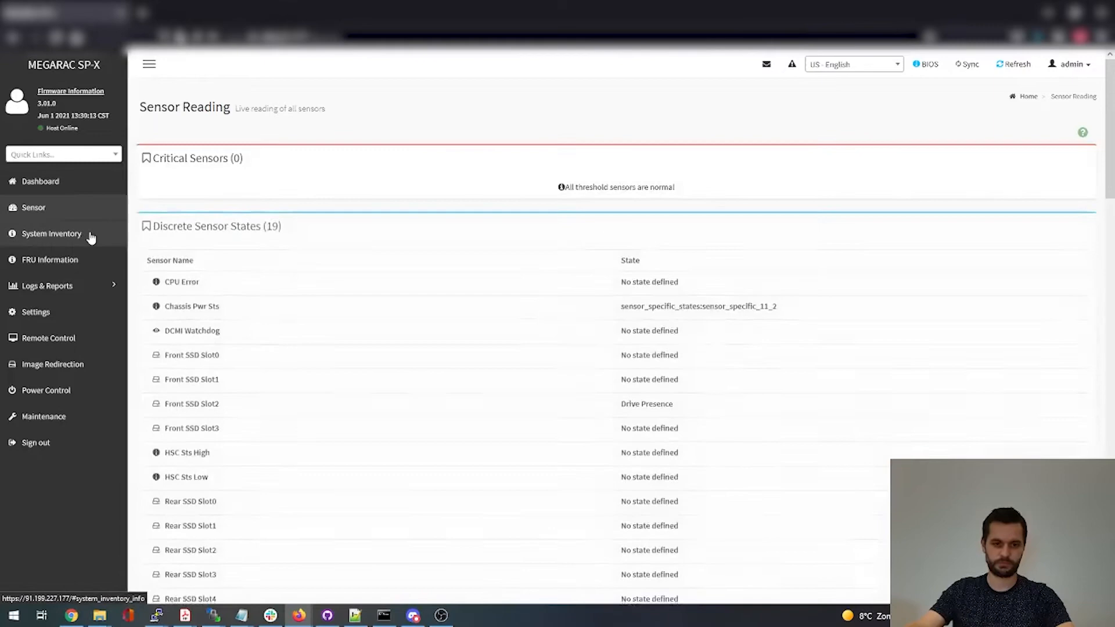
scroll(down, 3)
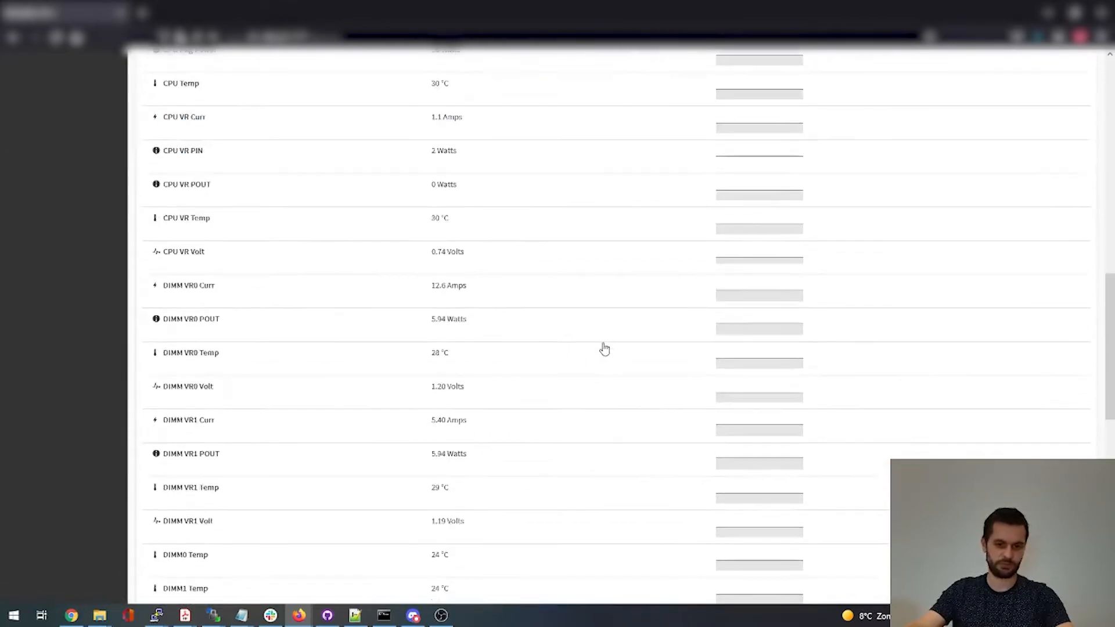
scroll(down, 3)
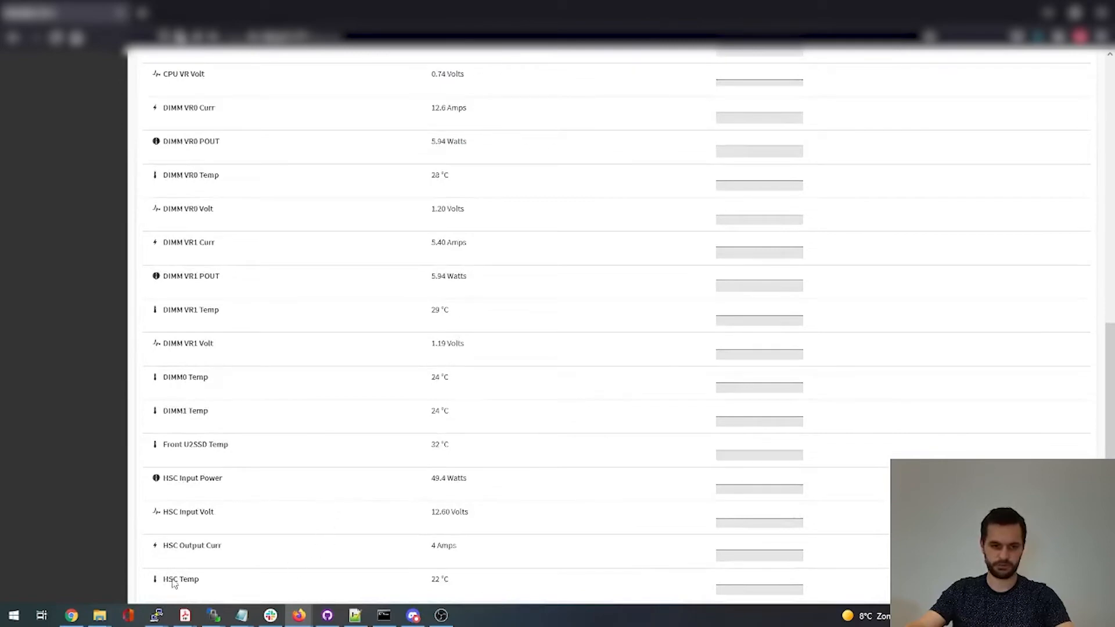
scroll(down, 3)
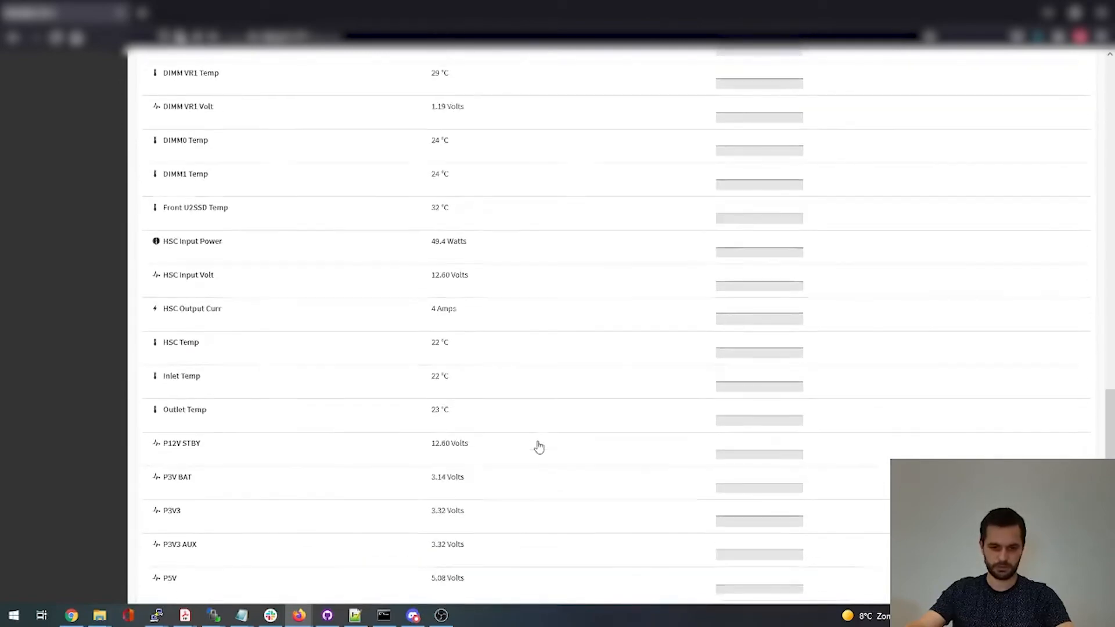
scroll(down, 3)
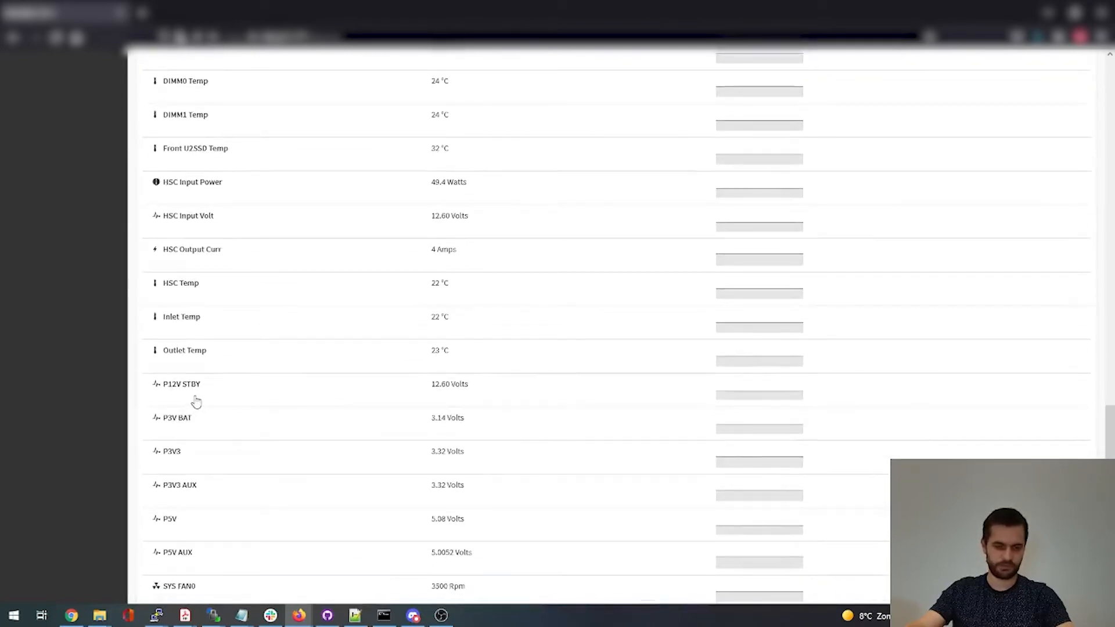
scroll(down, 3)
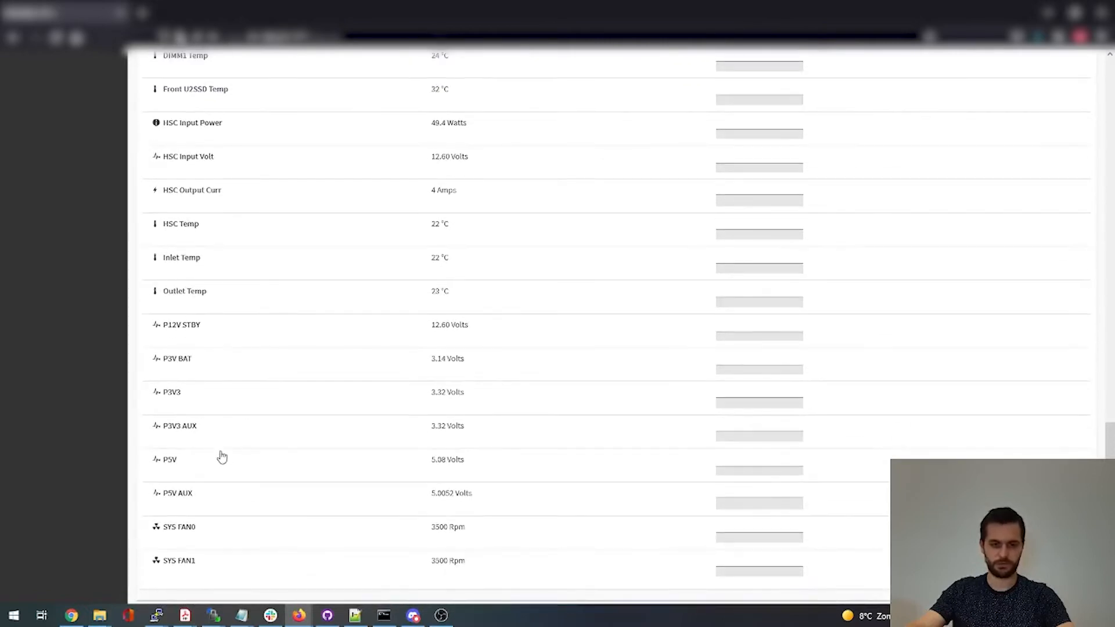
scroll(down, 3)
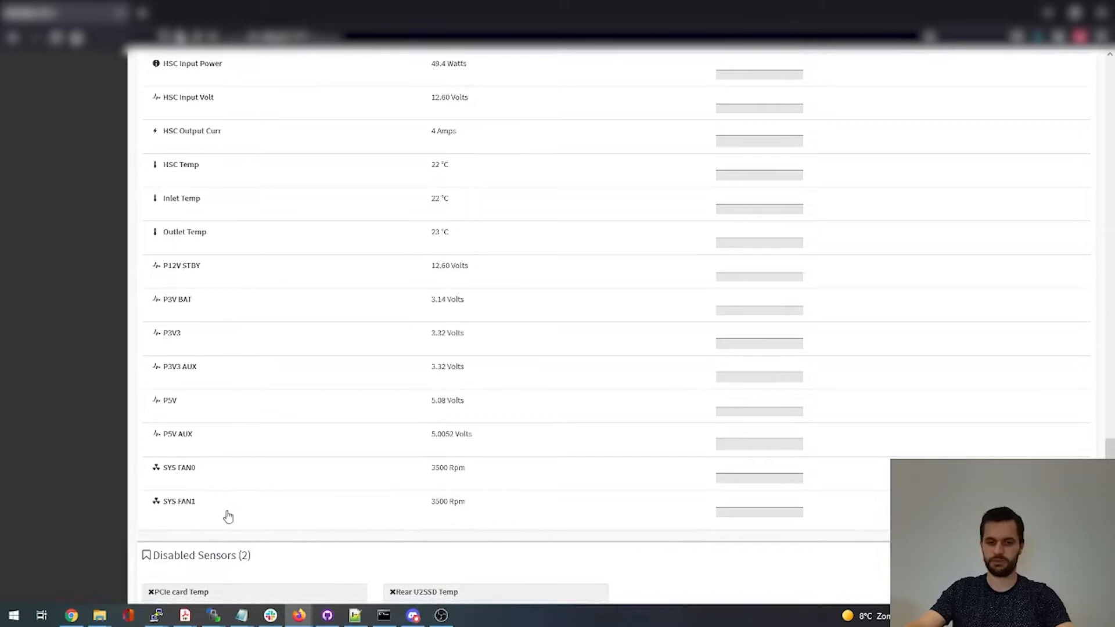
mouse_move(361, 411)
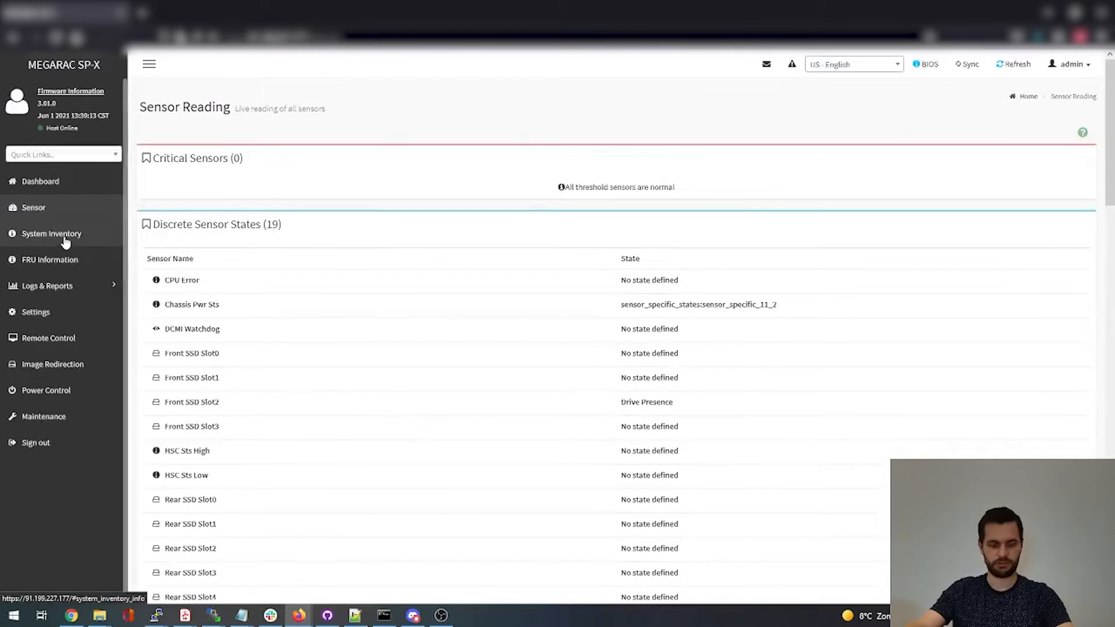
Step: Check manufacturer MCT and model Capri in System Inventory, then show the AMD EPYC 7702P processor
click(52, 233)
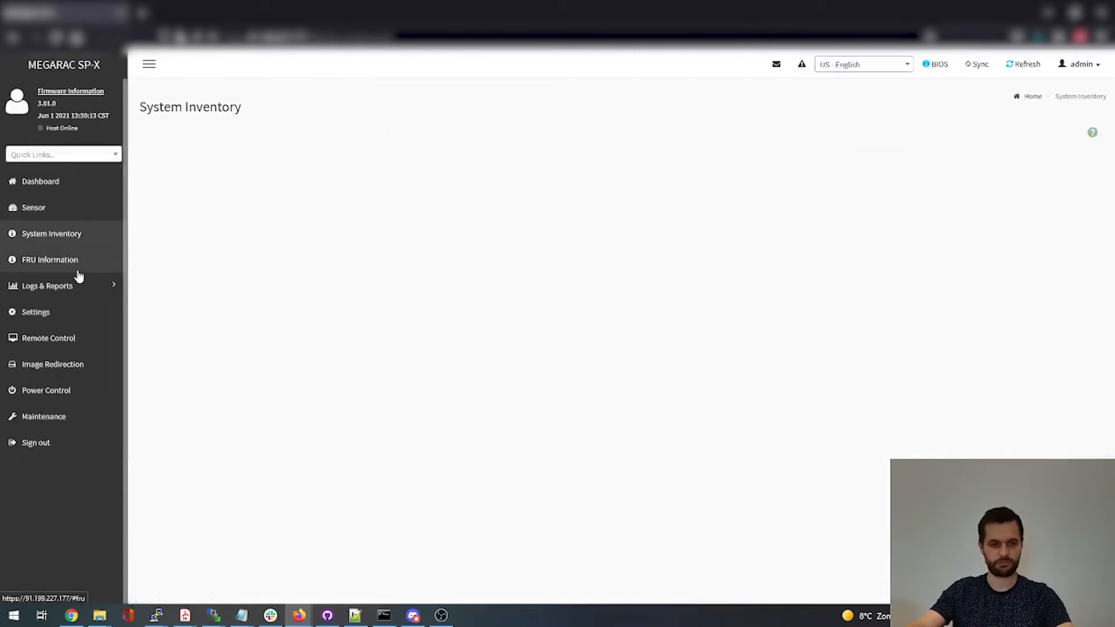
click(50, 233)
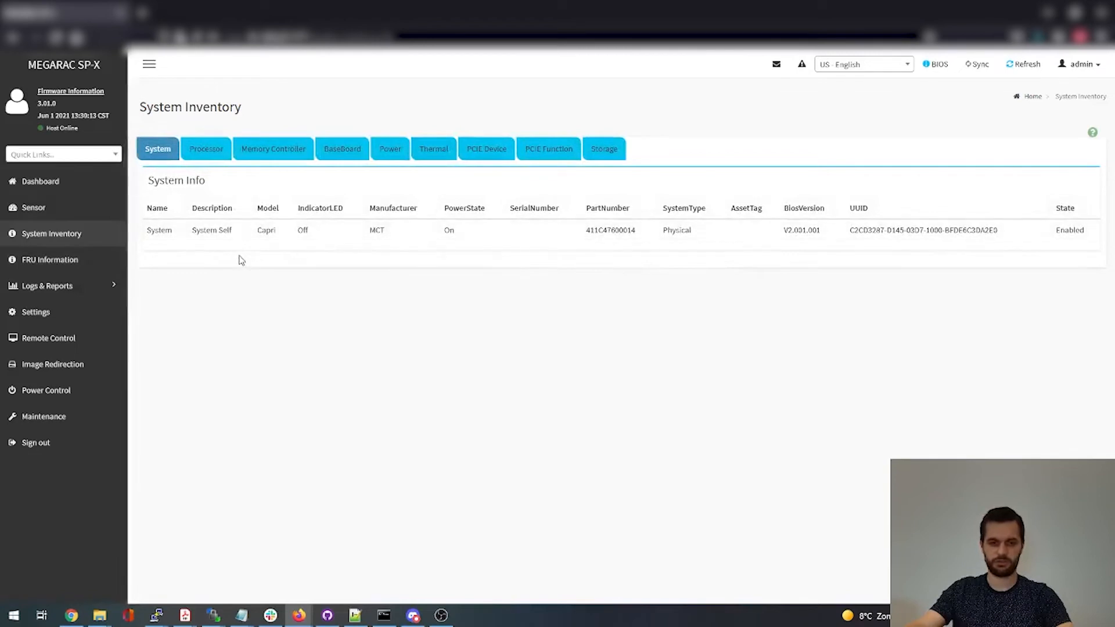
mouse_move(777, 233)
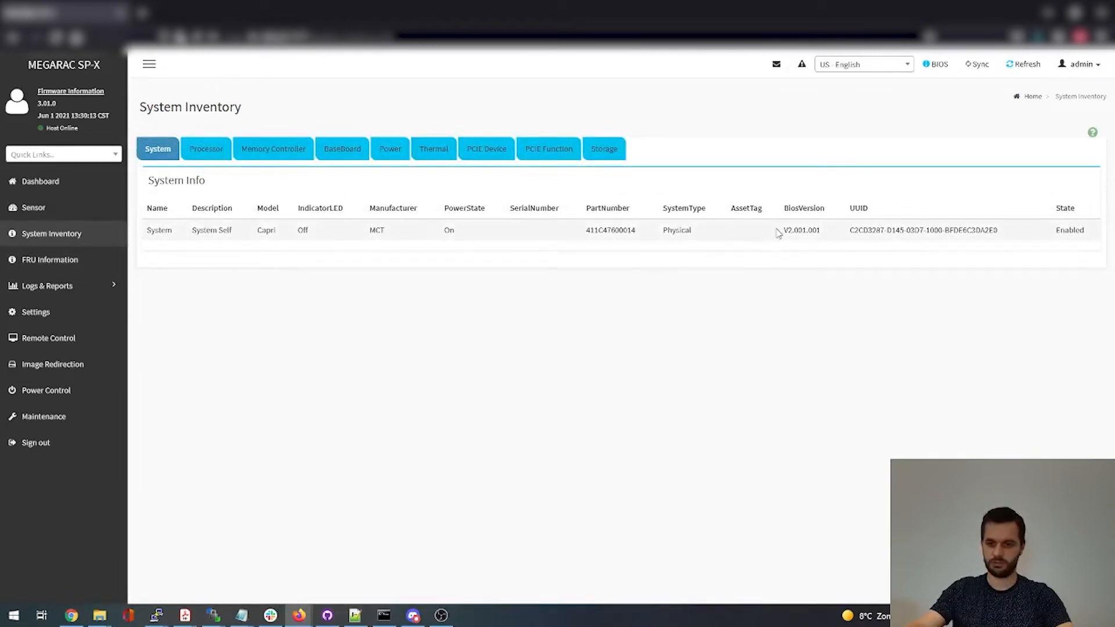
double_click(802, 230)
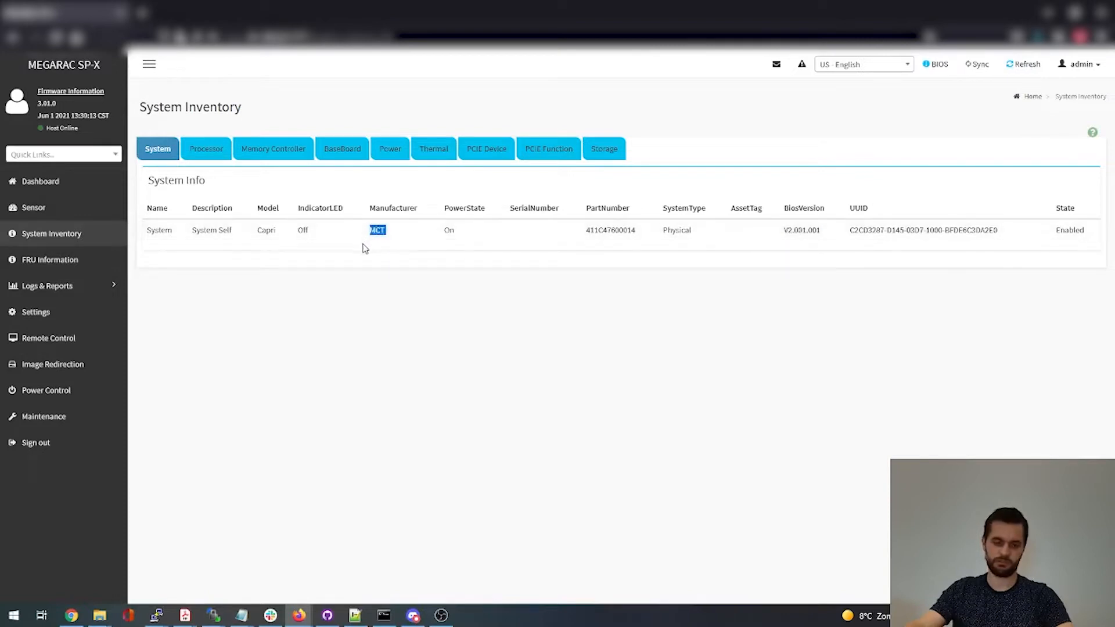
double_click(266, 230)
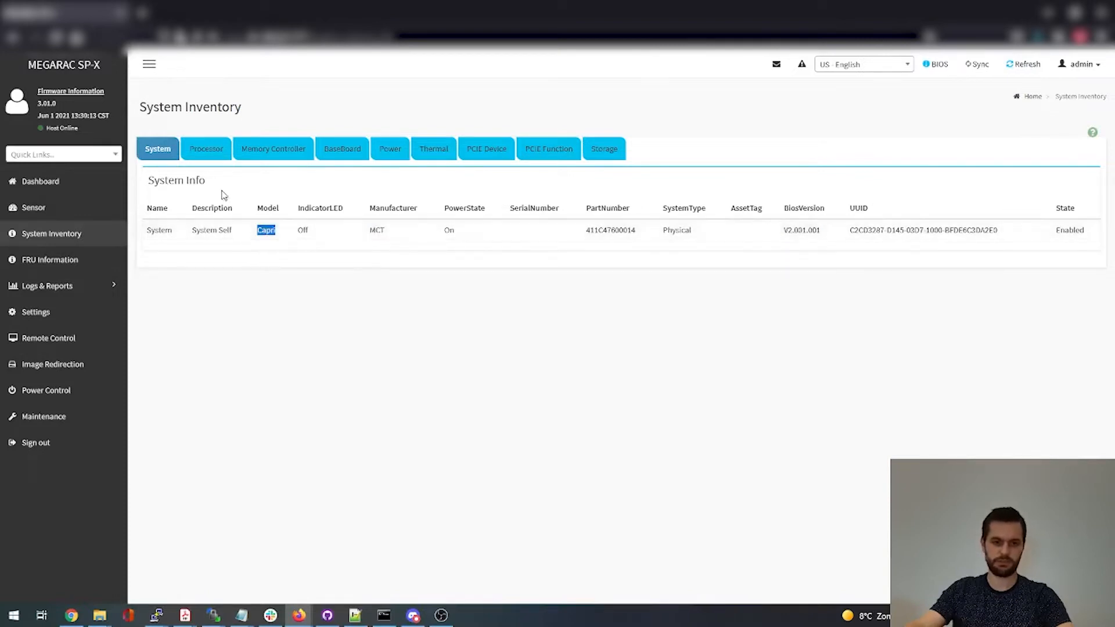
click(206, 149)
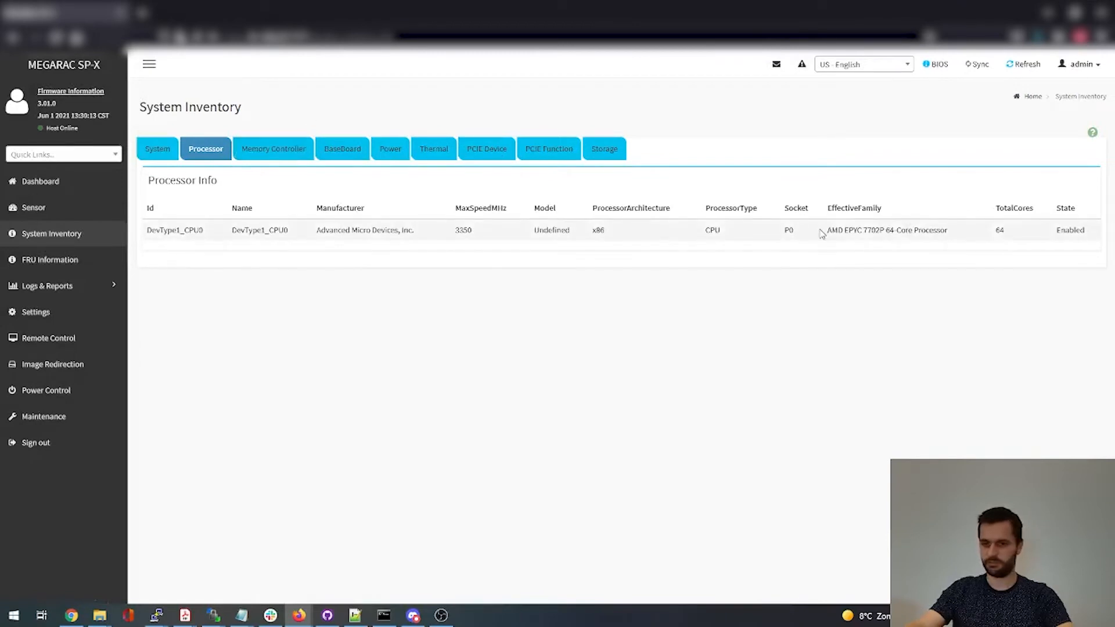
Step: Check the AMD EPYC 7702P family value and list the eight Samsung 32 GB DDR4-3200 DIMMs
double_click(855, 230)
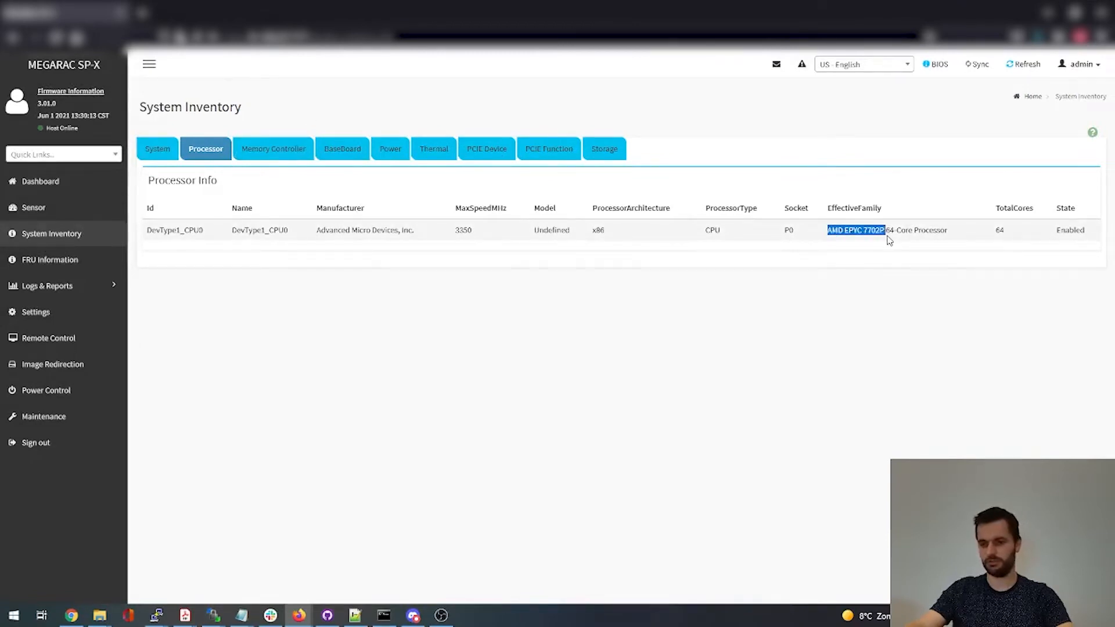
click(273, 148)
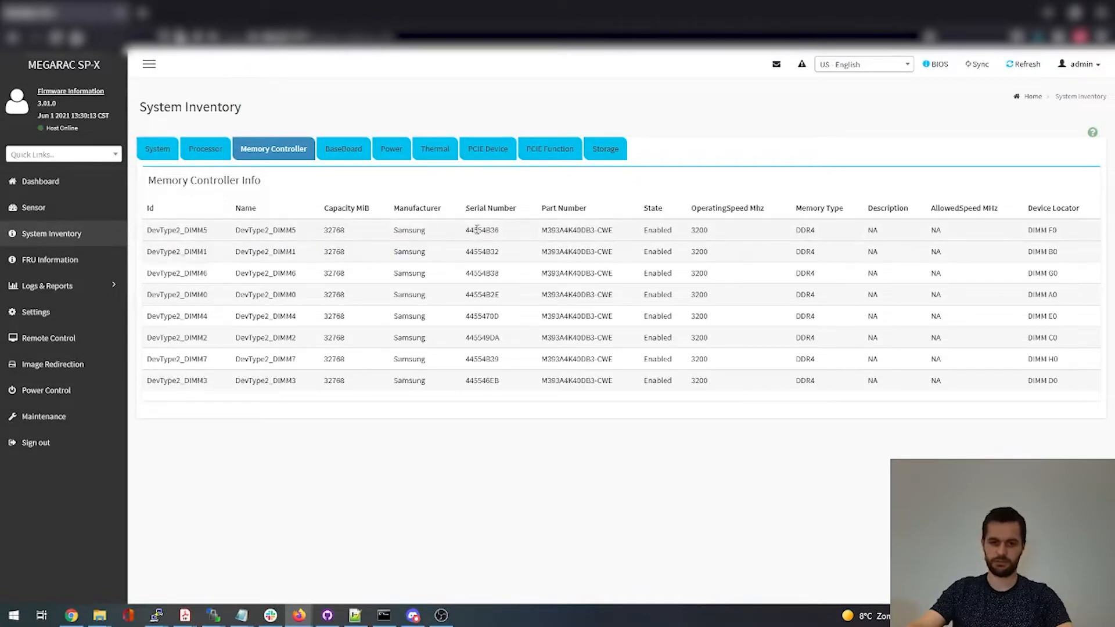
Step: Check the first Samsung module's 3200 MHz speed, then show baseboard firmware 3.01.0 and network interfaces
double_click(334, 230)
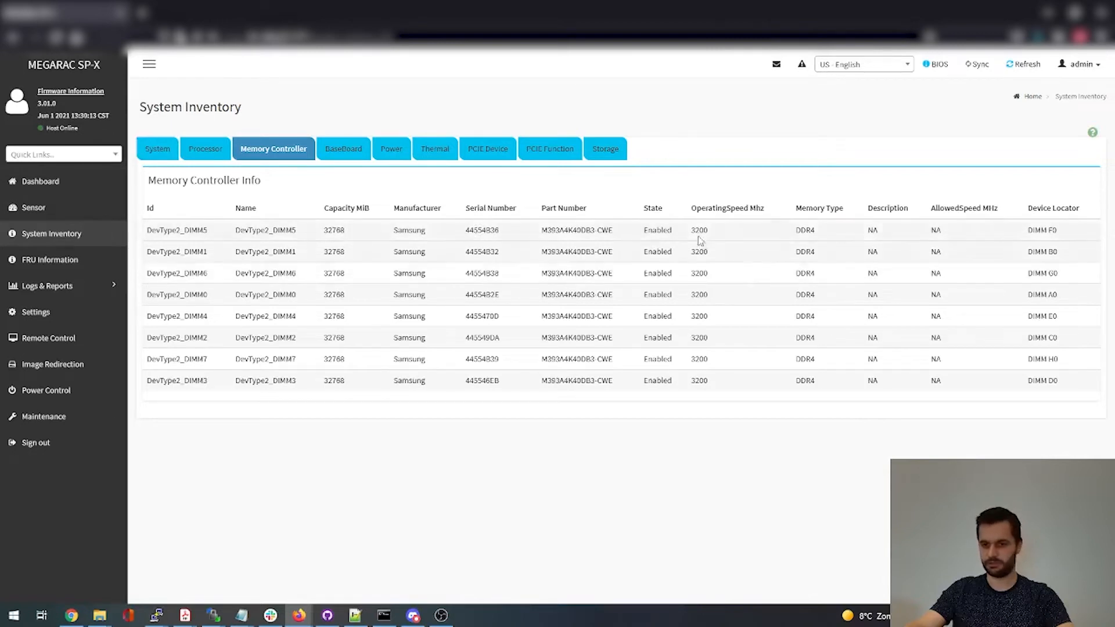
double_click(699, 230)
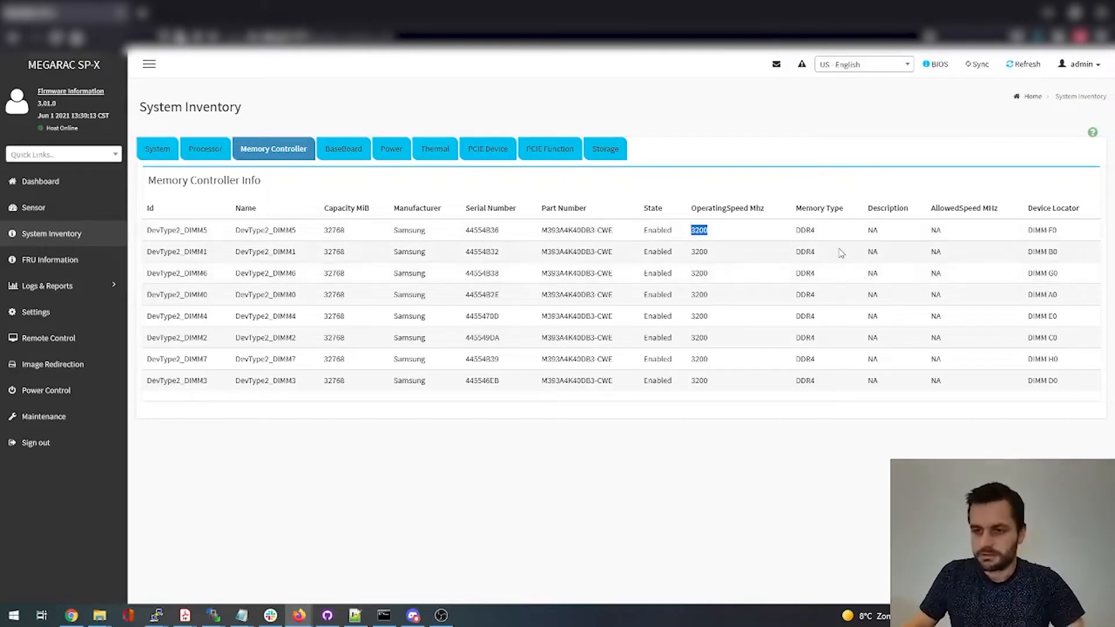
click(342, 149)
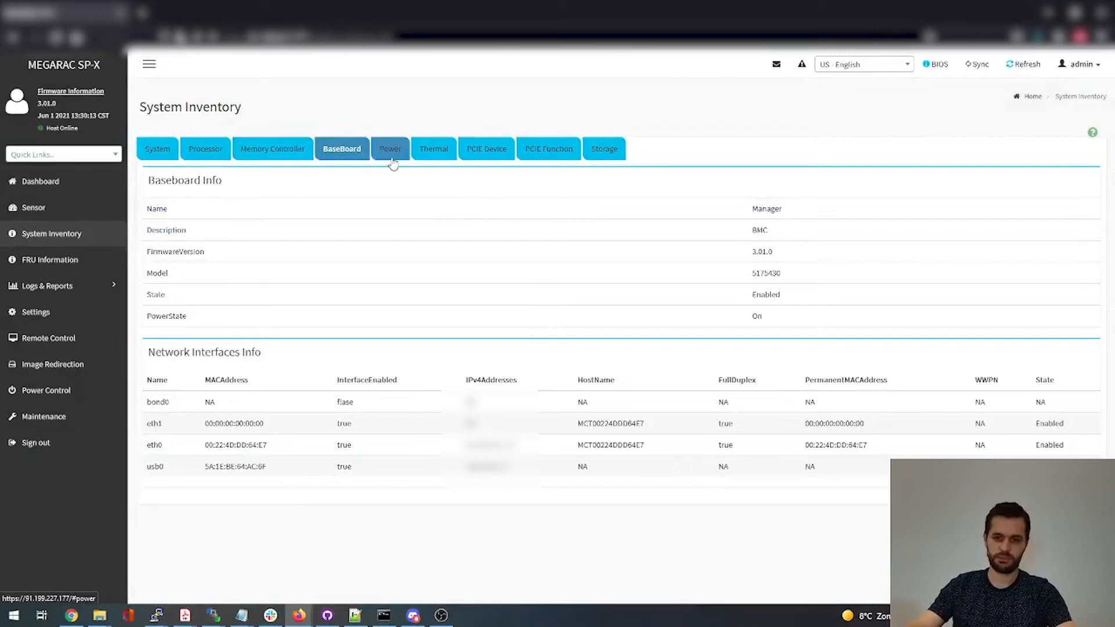
Step: Review power and voltage data, then show the thermal inventory with two fans at 3500 RPM
click(389, 149)
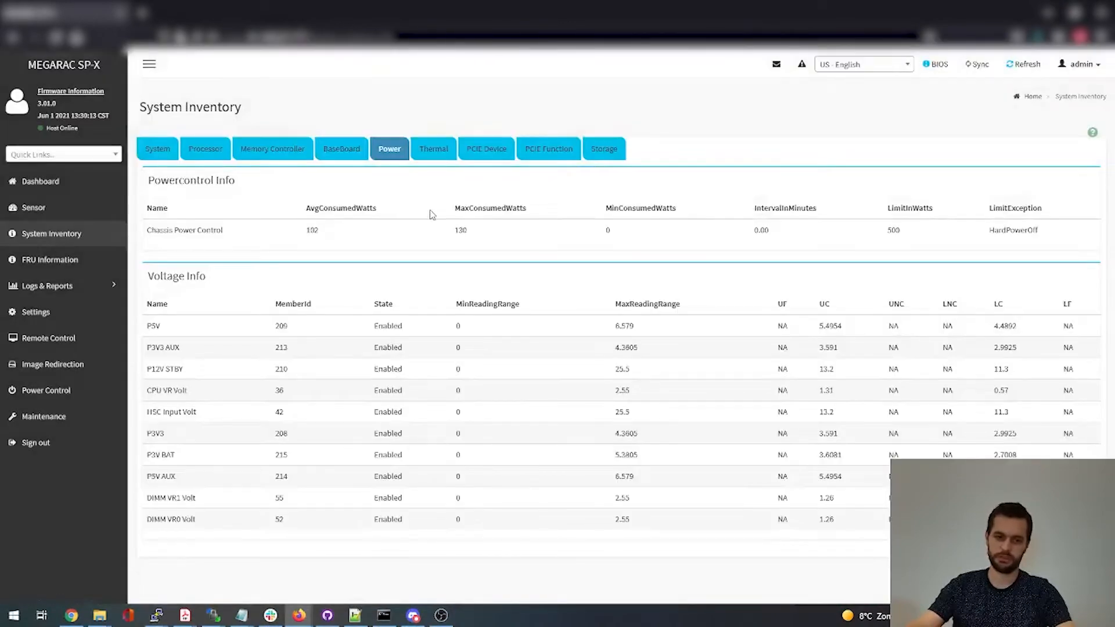
mouse_move(449, 311)
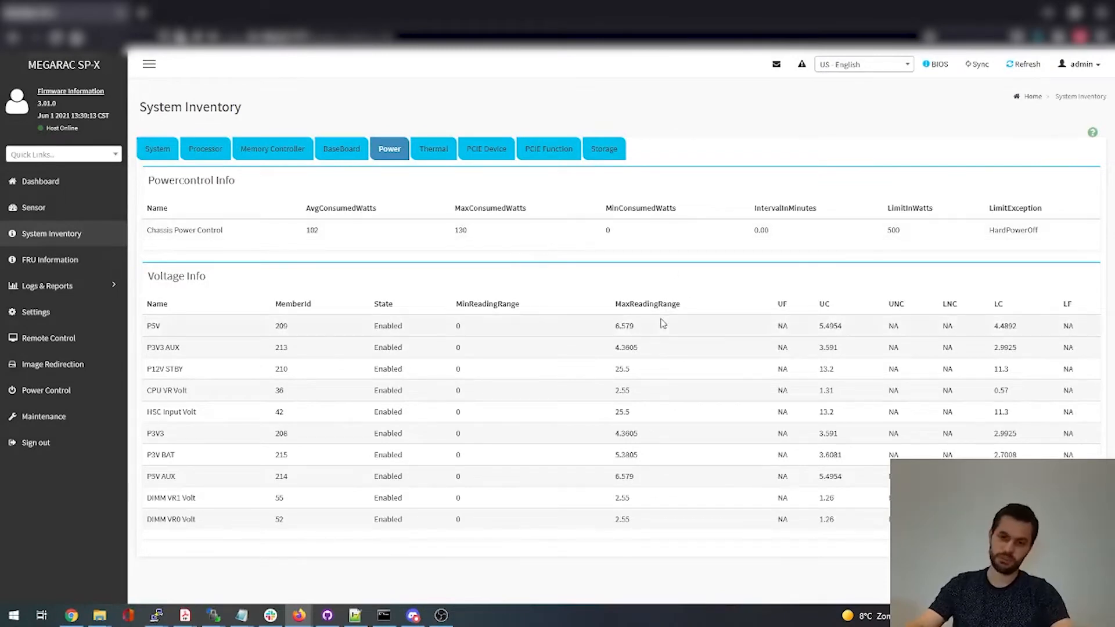
click(433, 148)
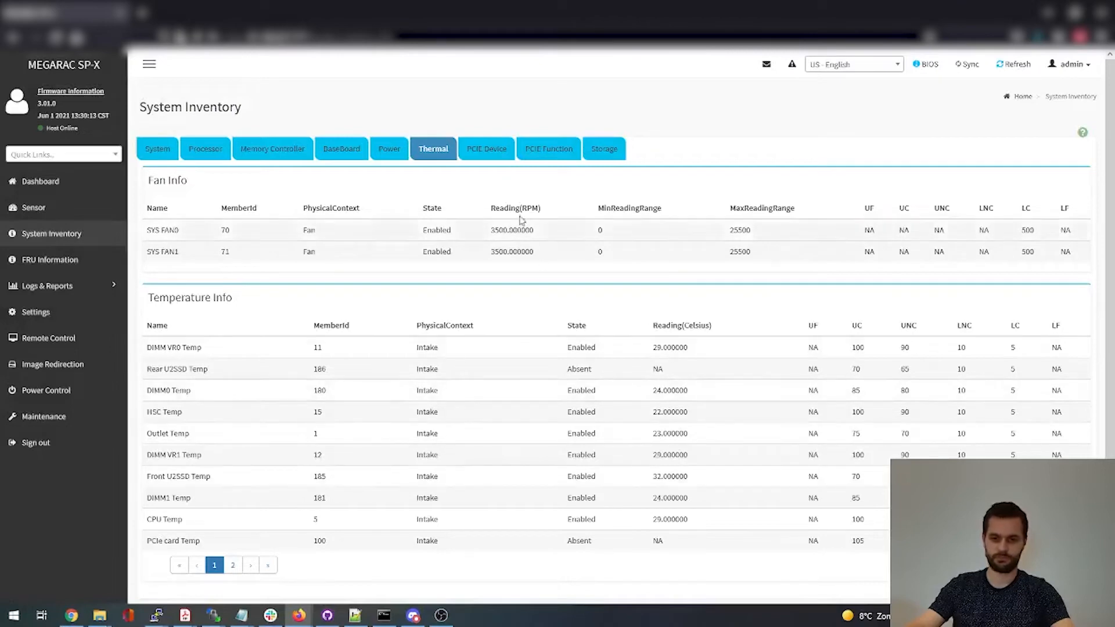
mouse_move(498, 192)
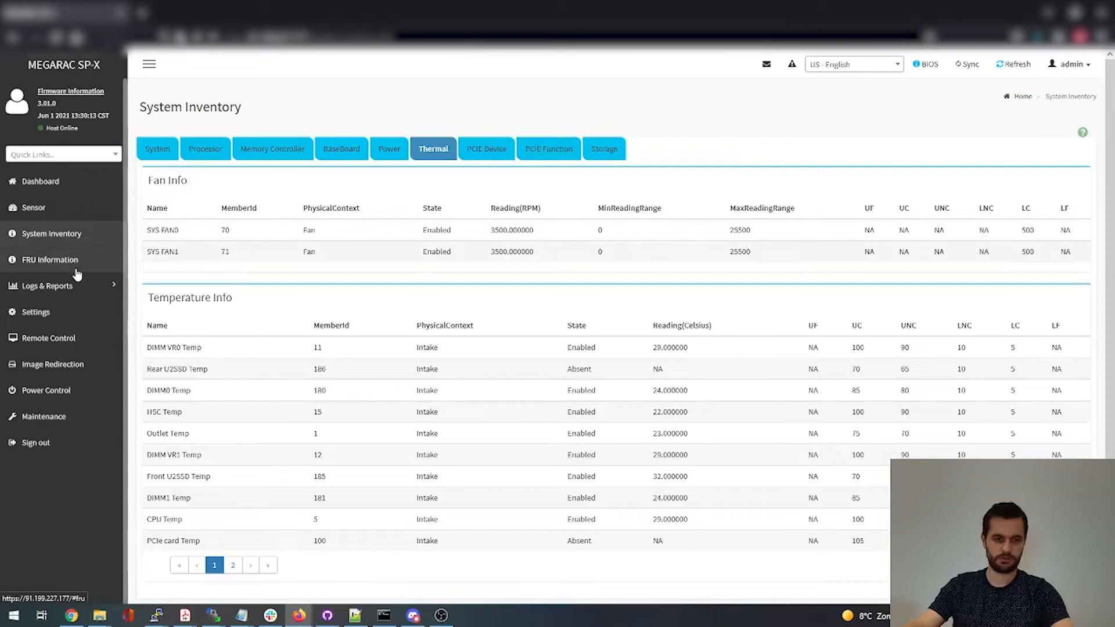
Step: Review FRU details for the rack-mount chassis and MCT Capri board, then expand Logs & Reports
click(50, 258)
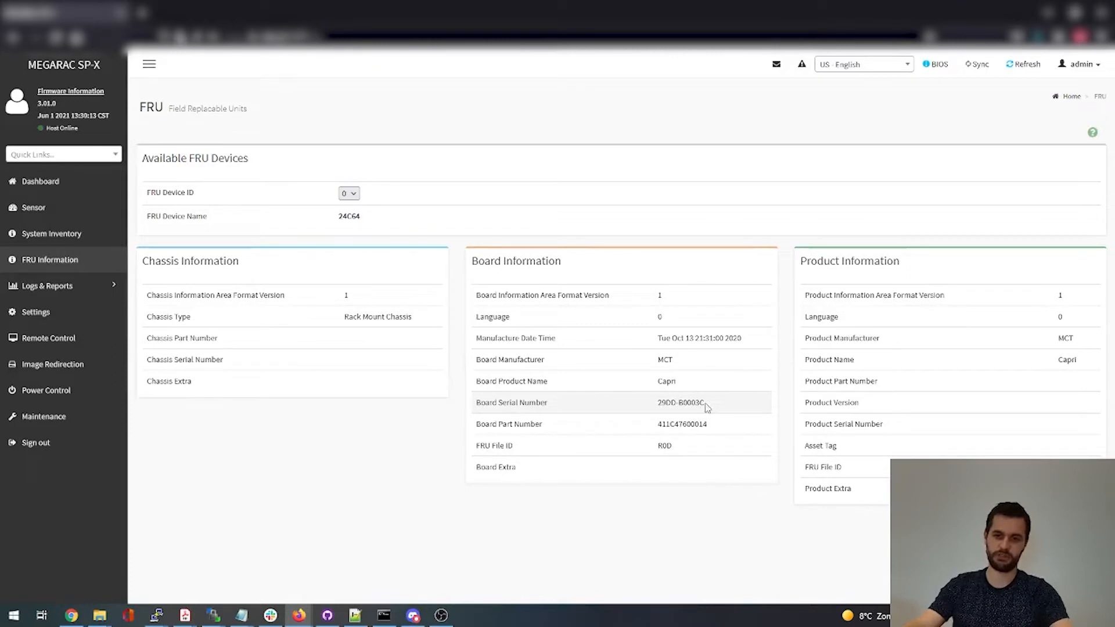
double_click(681, 403)
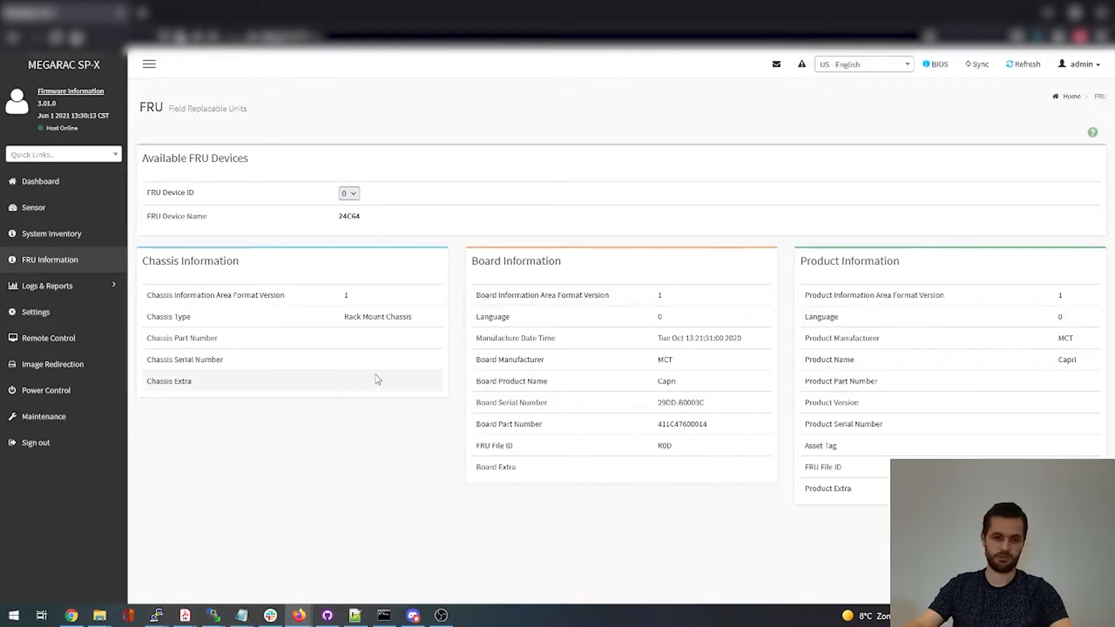
click(46, 286)
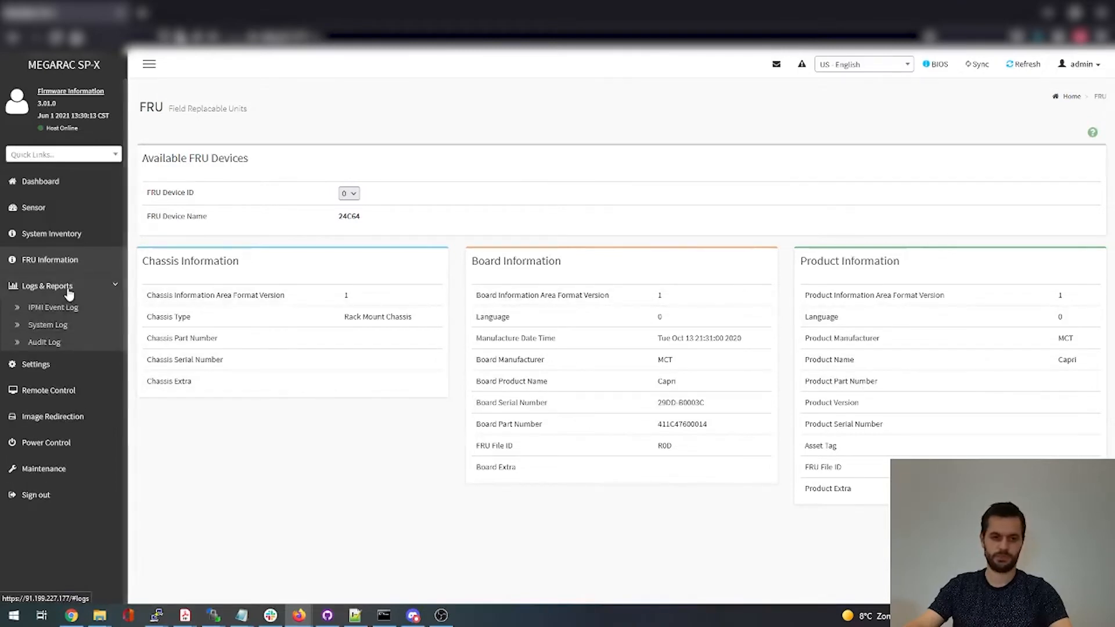
Step: Look through the IPMI event log and system log, finishing on the 48-entry audit log
click(53, 306)
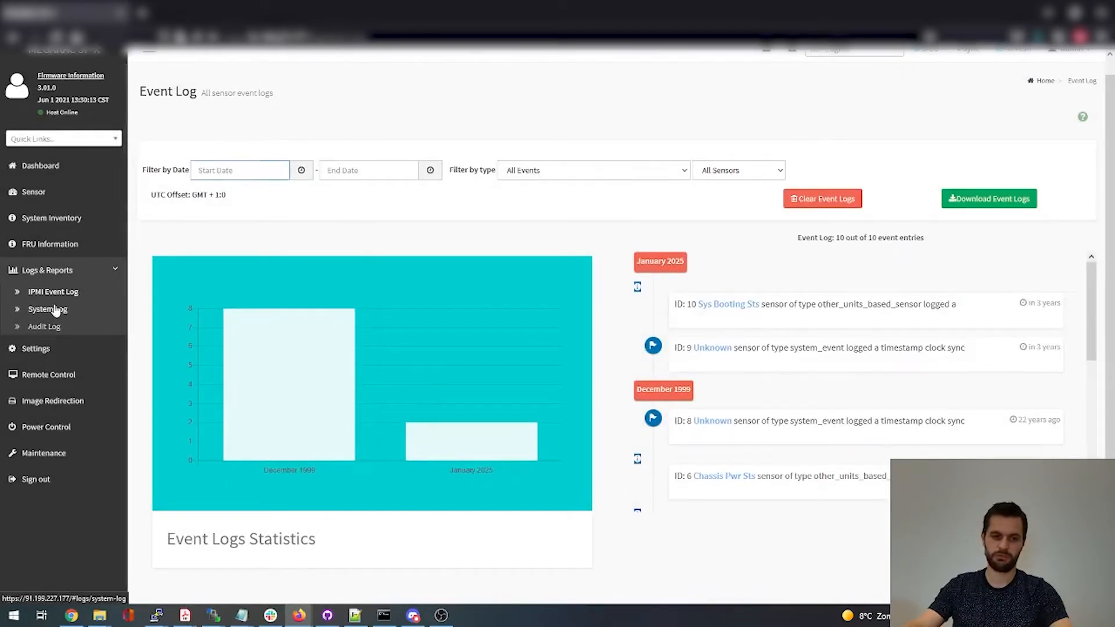
click(46, 309)
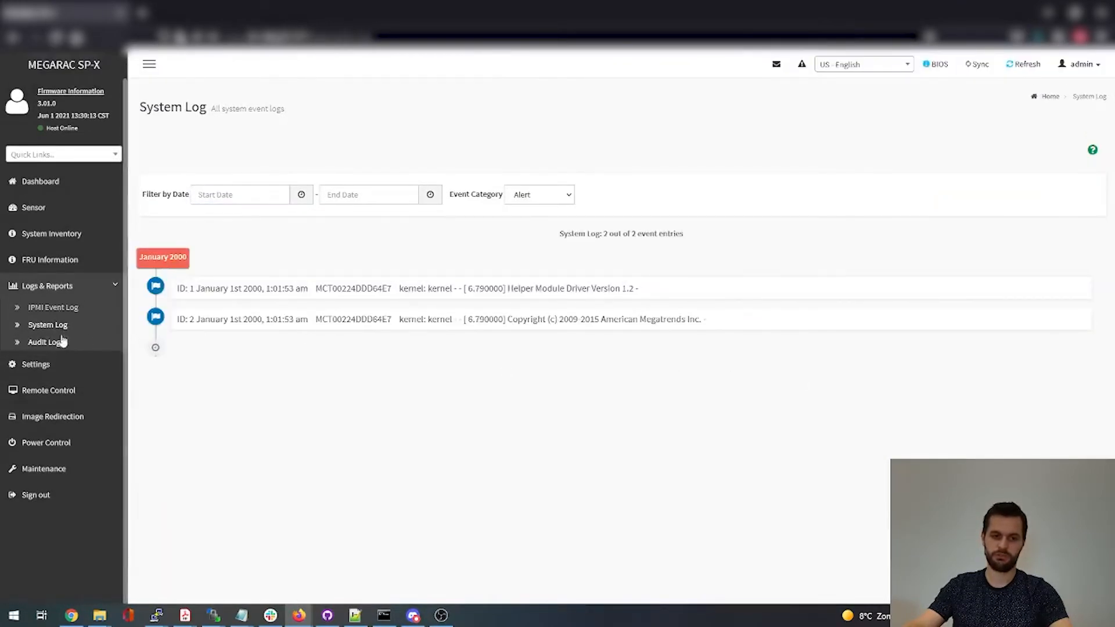
click(43, 341)
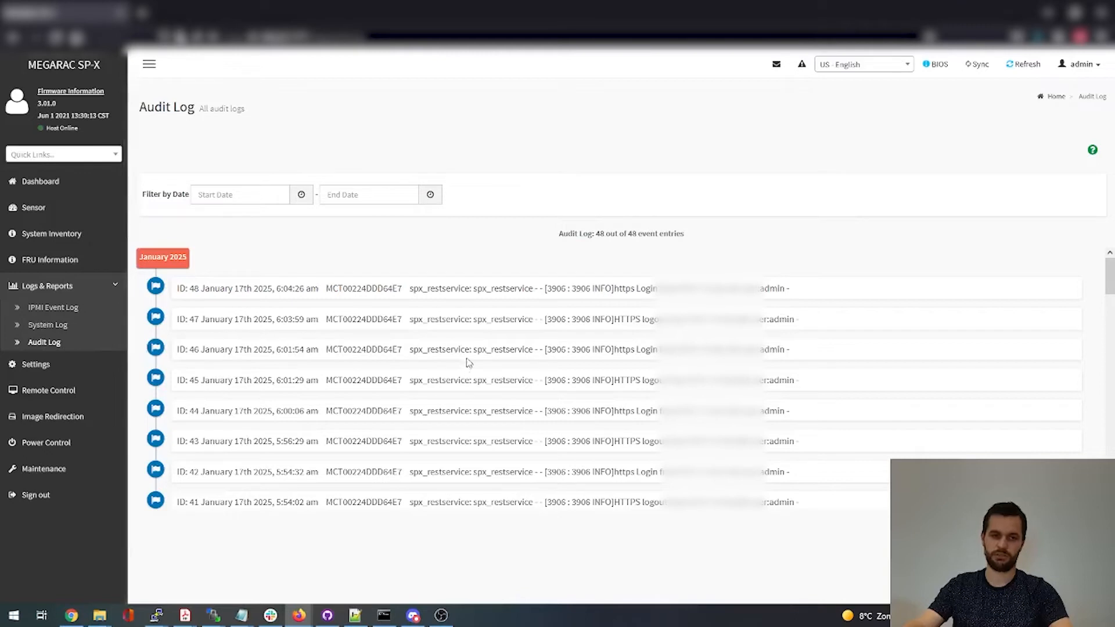
mouse_move(301, 173)
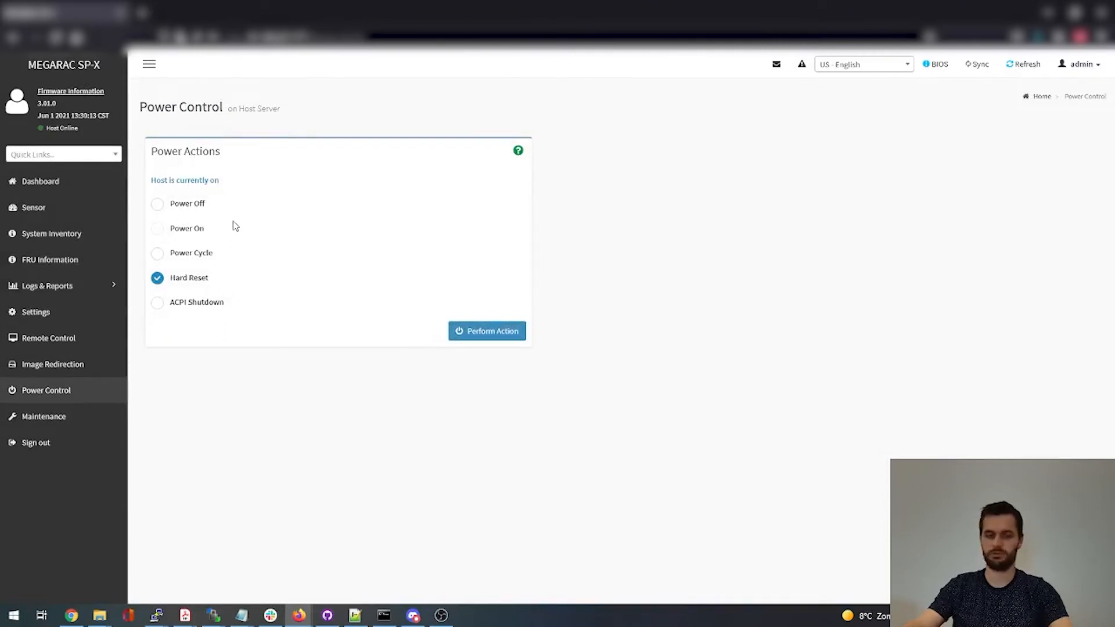
mouse_move(175, 243)
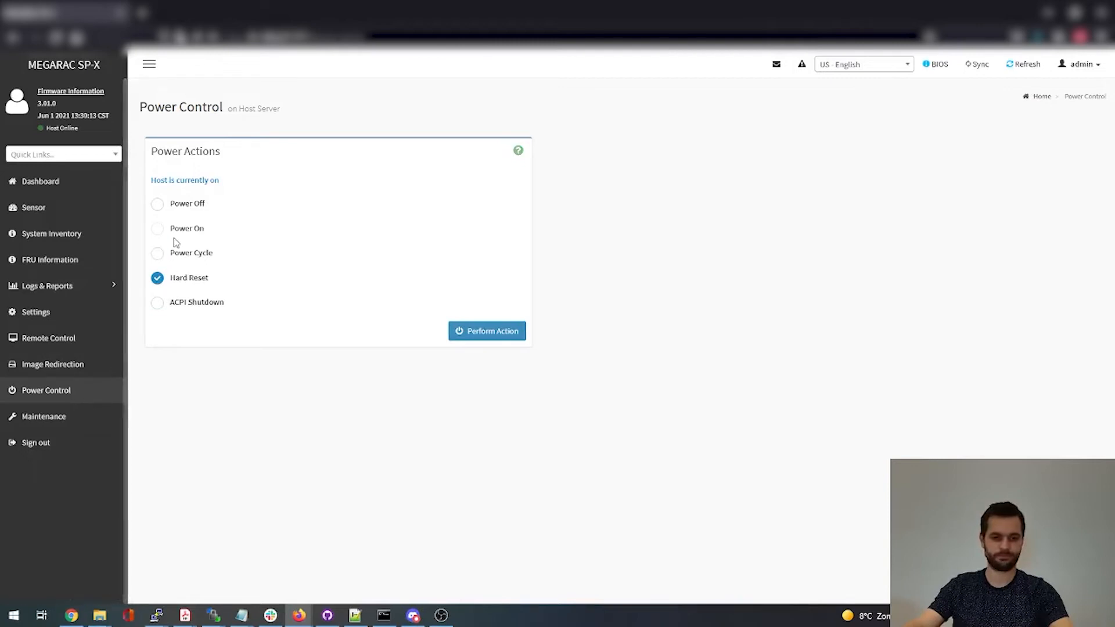
Step: Open the Remote Control page offering the H5Viewer and JViewer KVM consoles
click(49, 338)
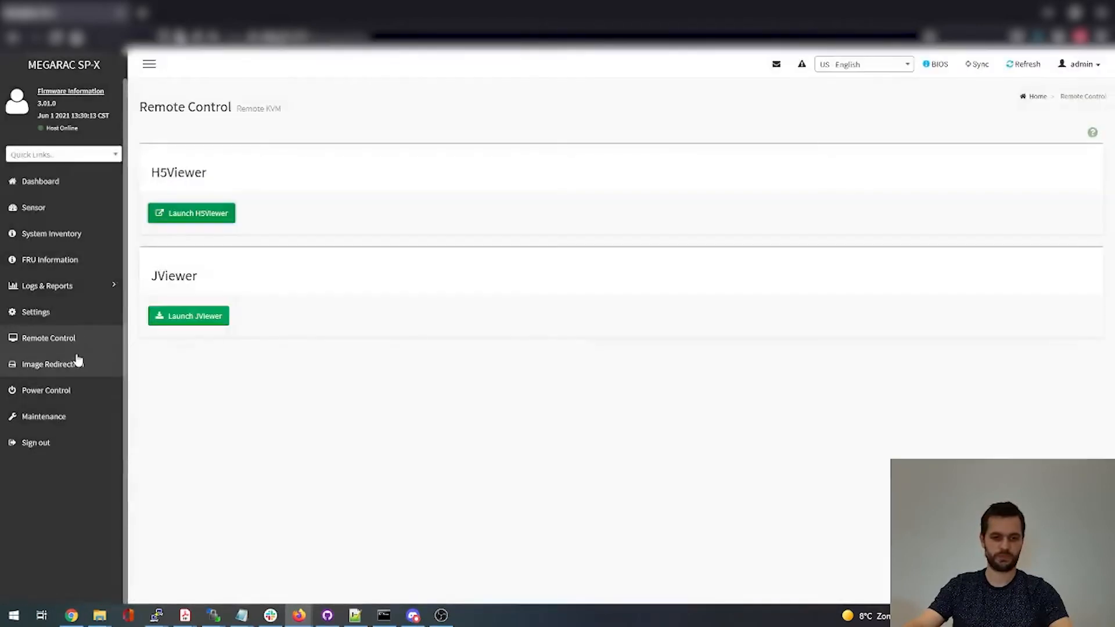
click(43, 416)
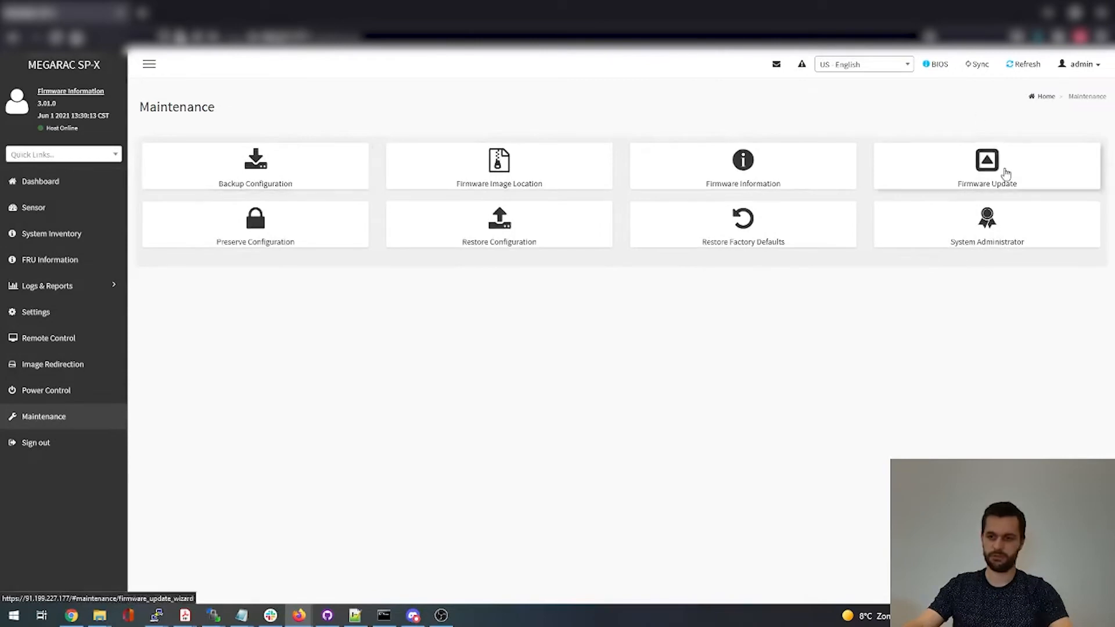
click(986, 166)
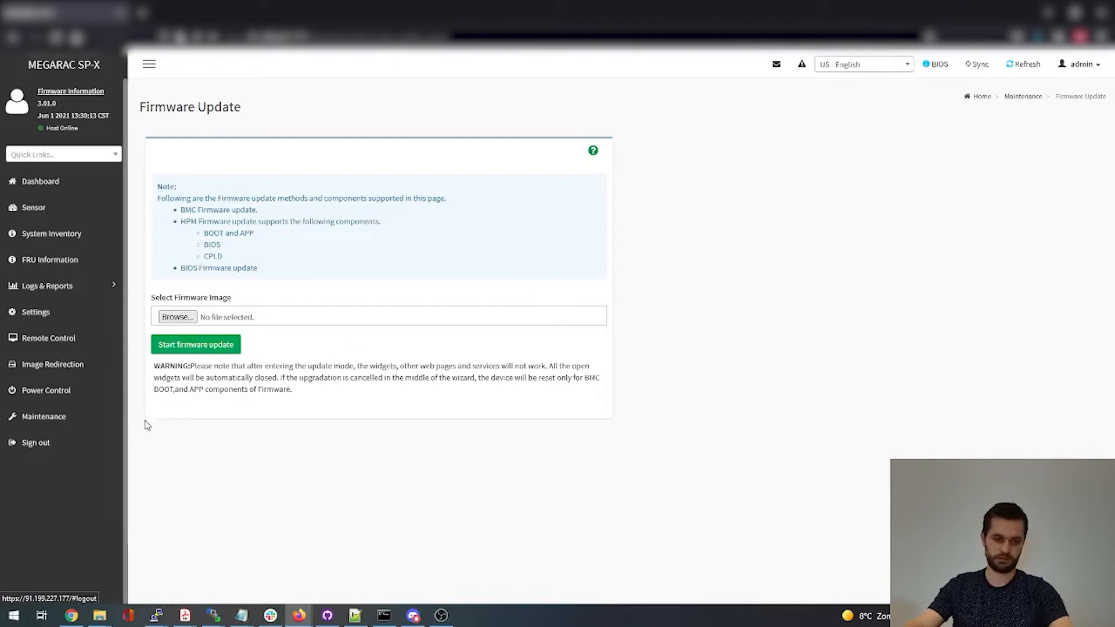
click(48, 338)
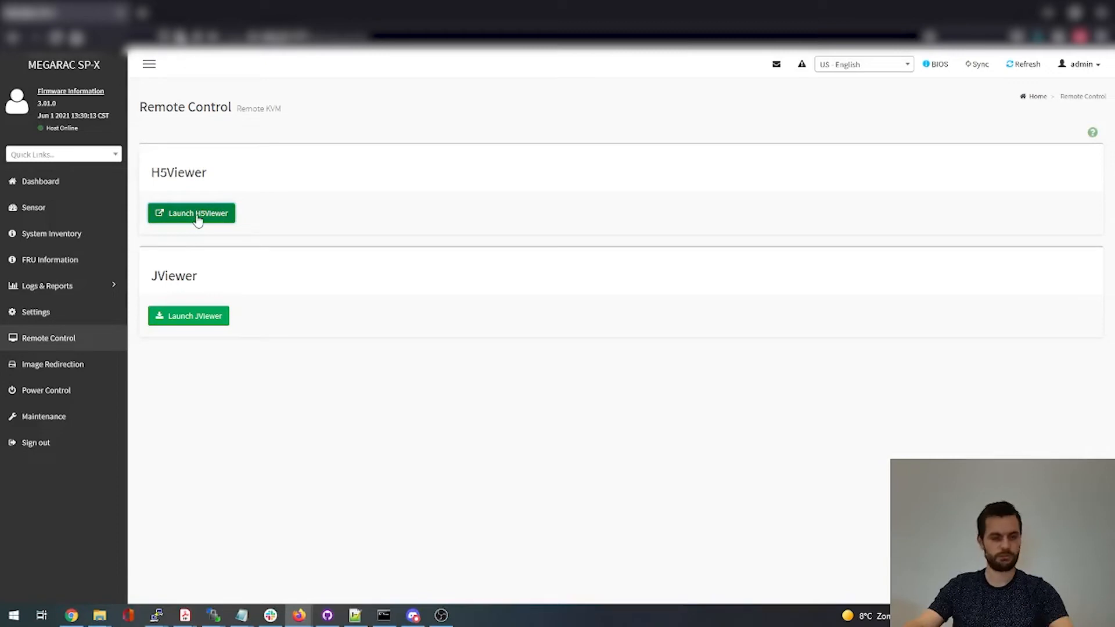
click(190, 212)
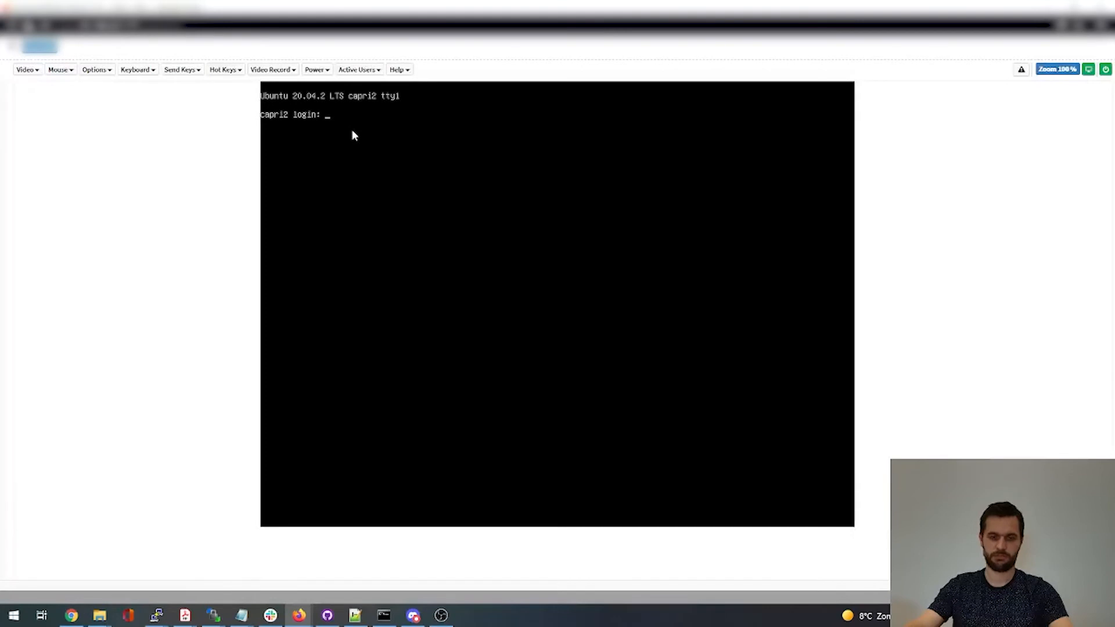
mouse_move(335, 128)
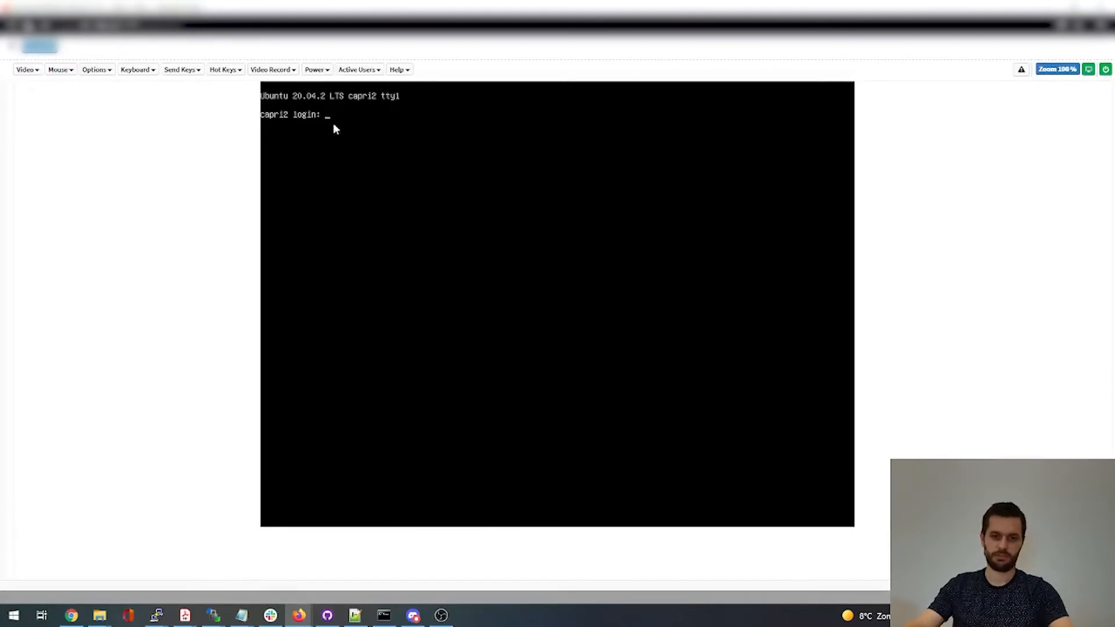
mouse_move(283, 121)
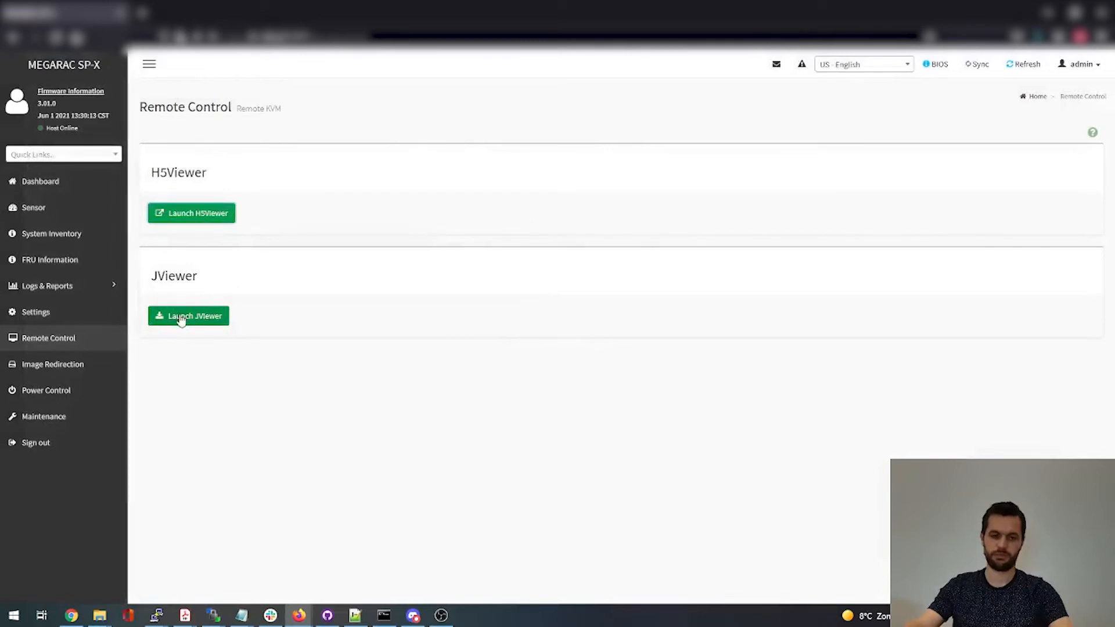
Step: Save the jviewer.jnlp launch file and run it from Downloads to start the Java console
click(188, 316)
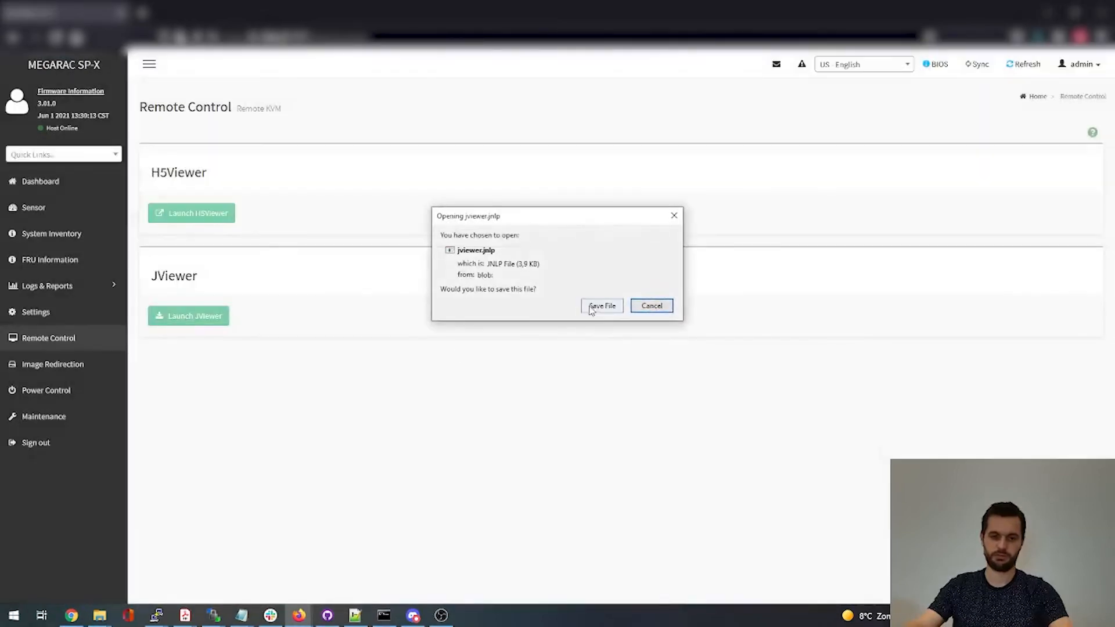
click(651, 306)
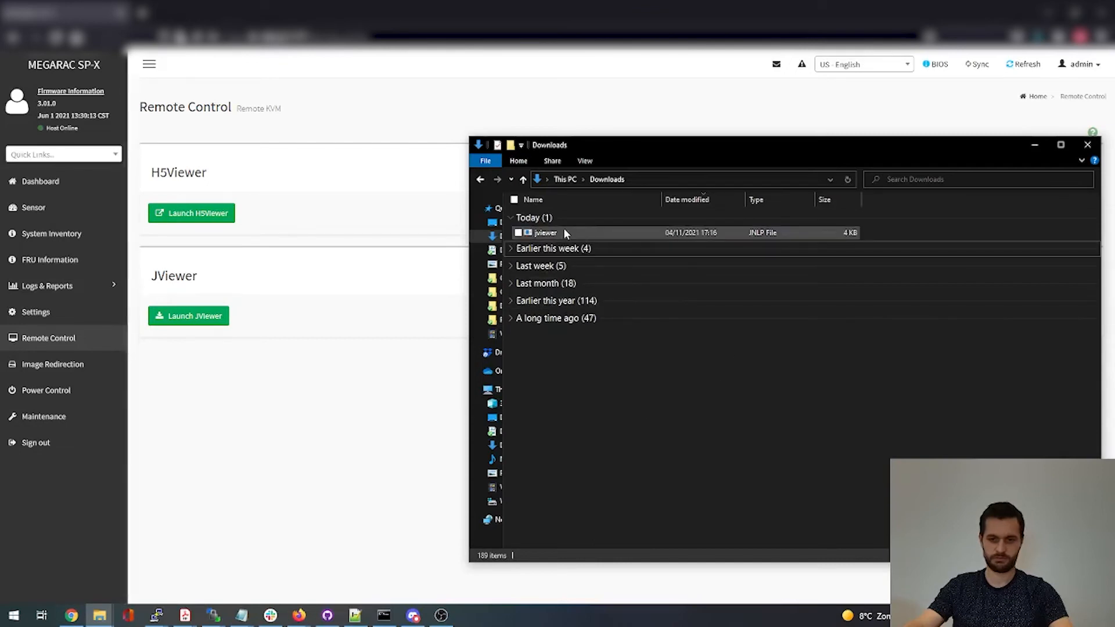
click(546, 232)
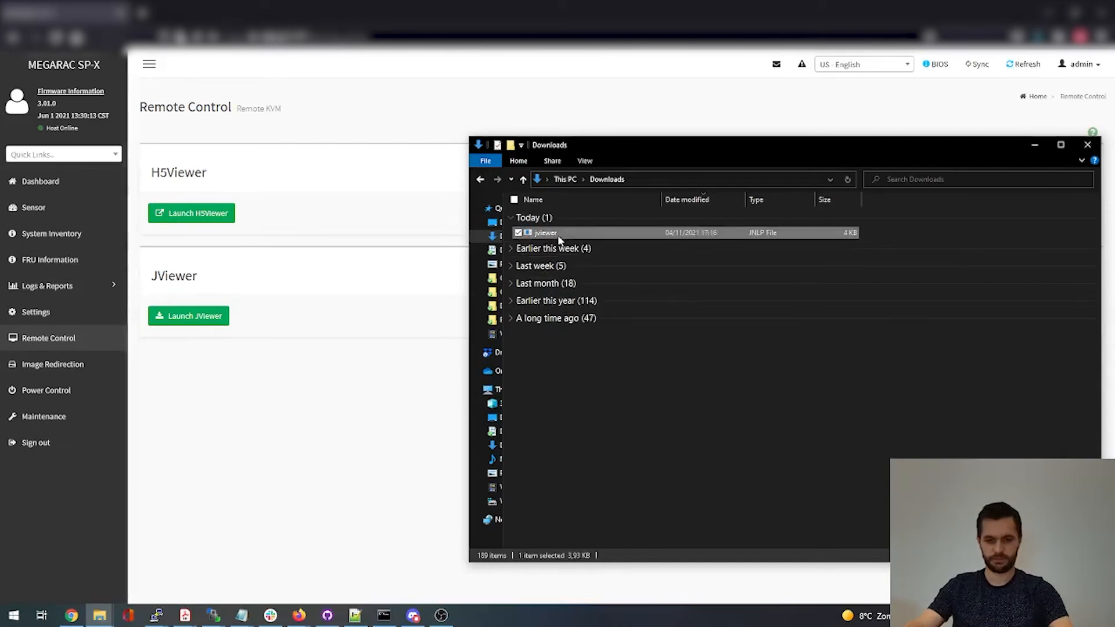
double_click(546, 232)
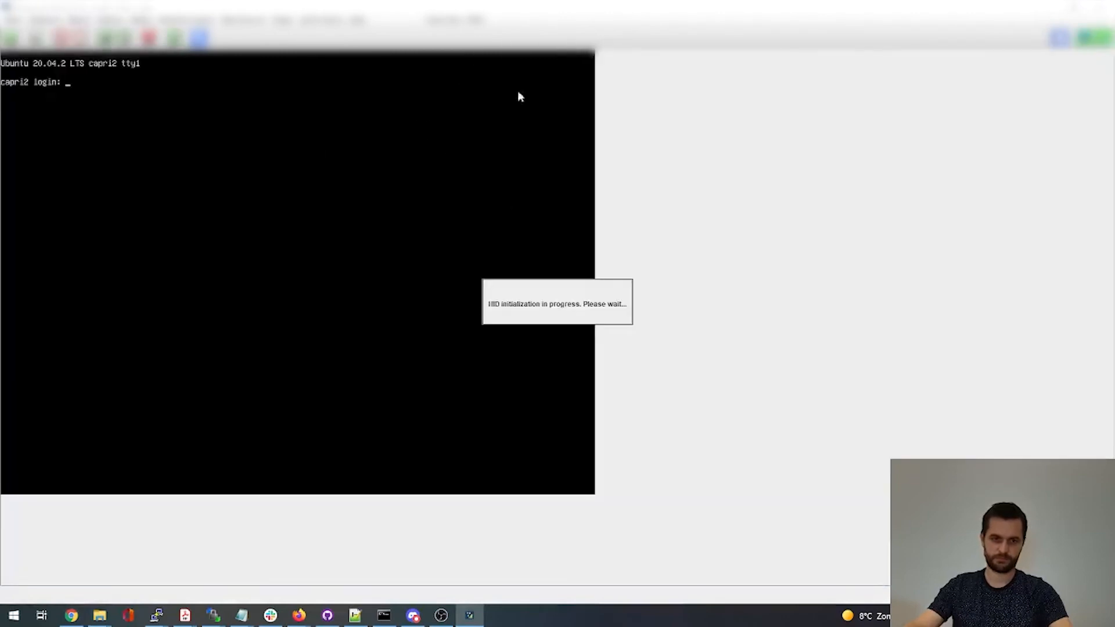
mouse_move(265, 146)
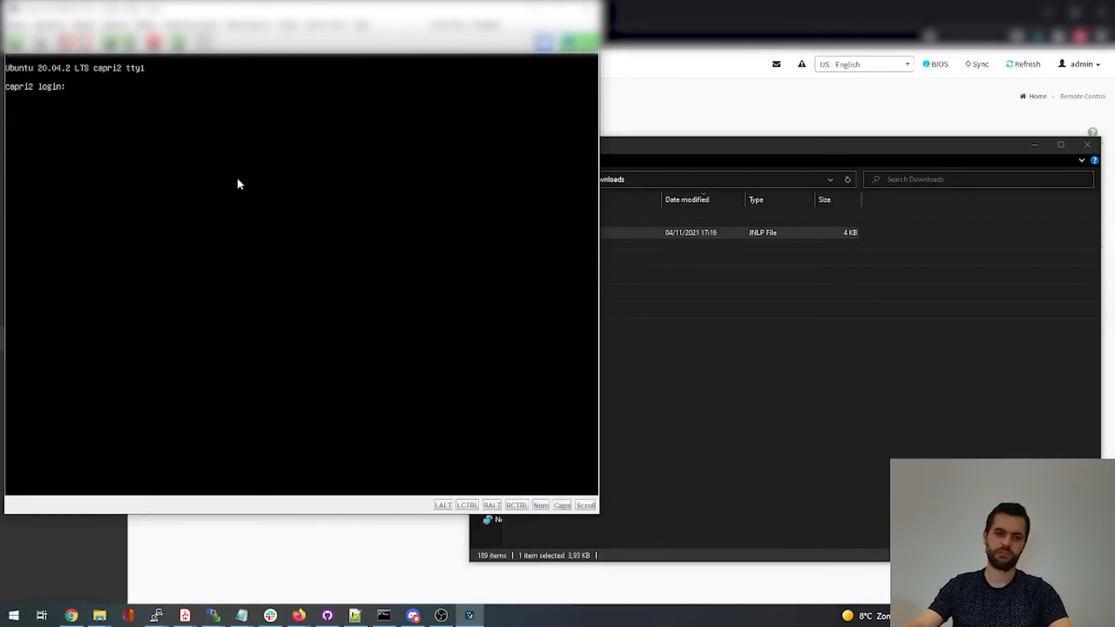
mouse_move(239, 138)
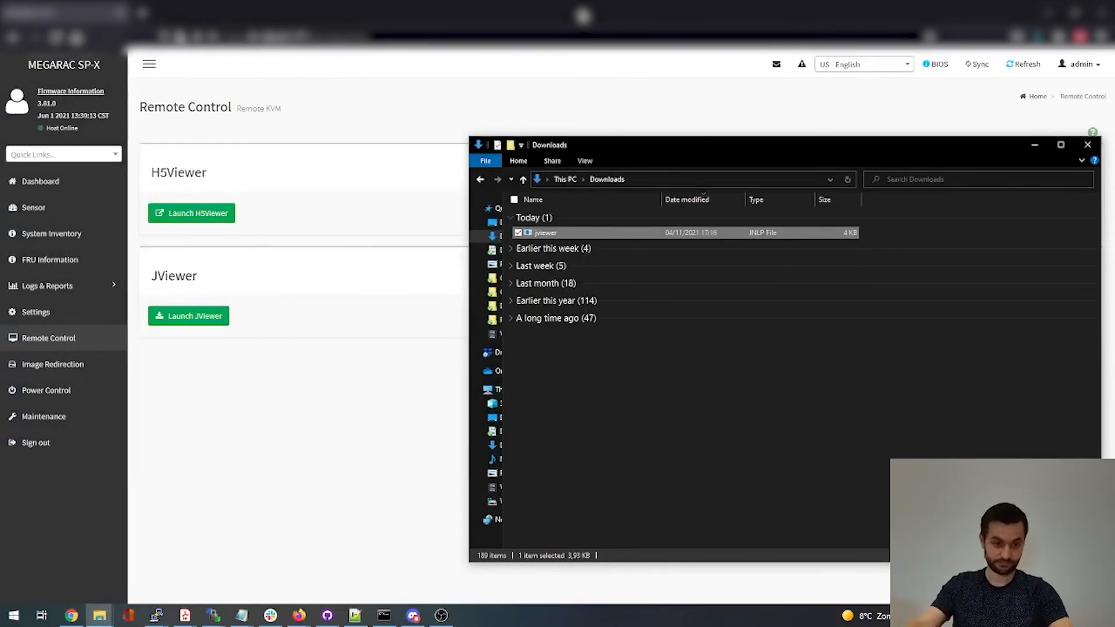
Step: Close the Downloads window, return to Maintenance, and request sign-out to bring up its confirmation
click(1087, 145)
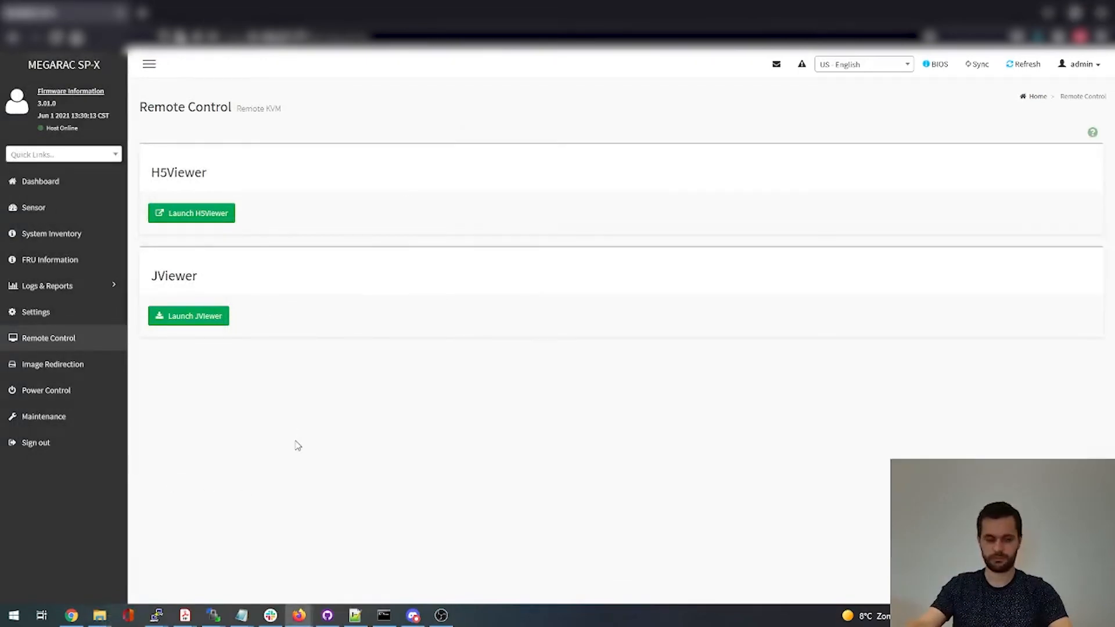
mouse_move(44, 416)
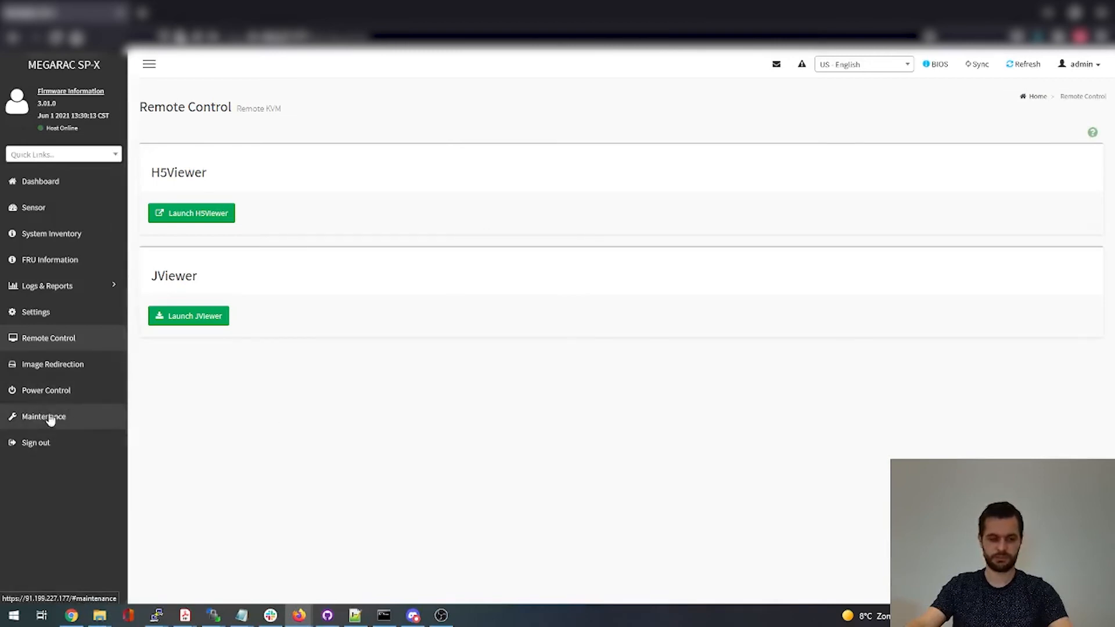
click(43, 417)
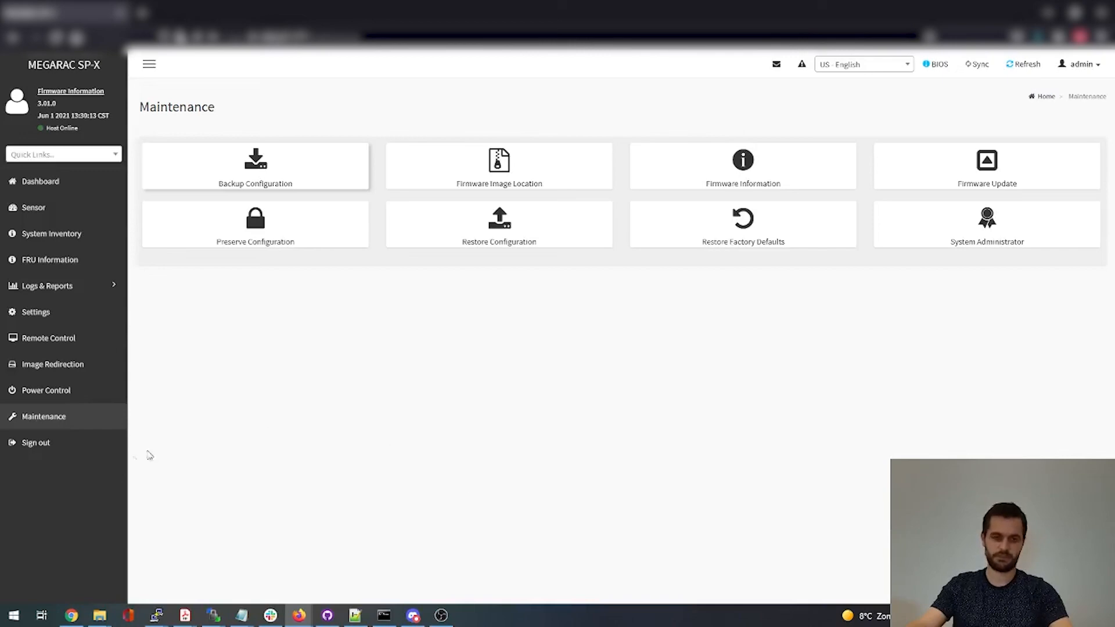
click(35, 442)
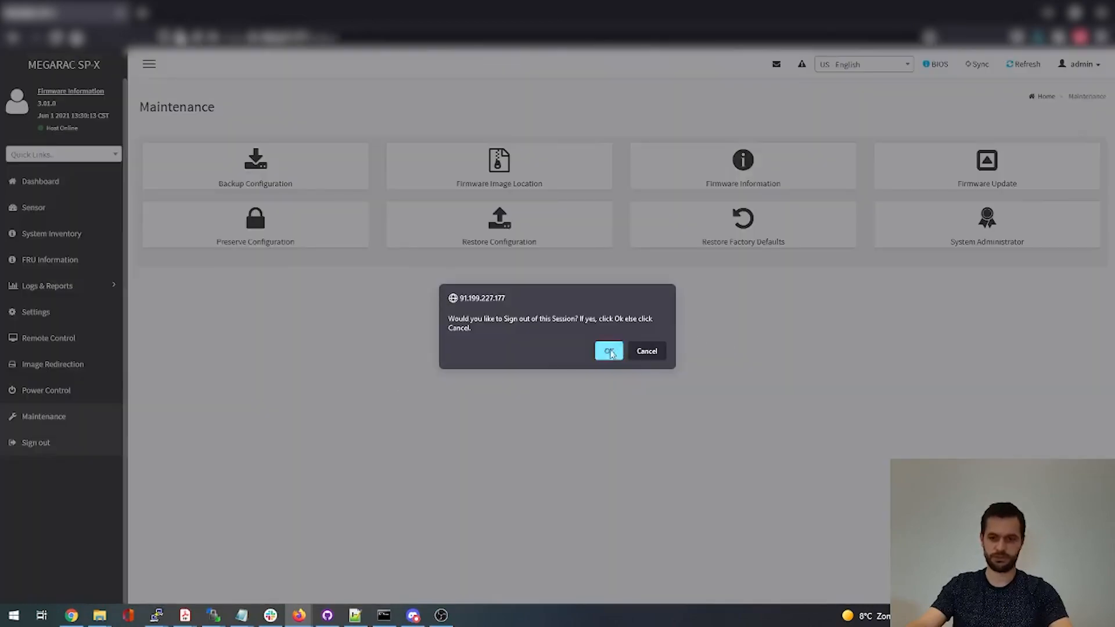